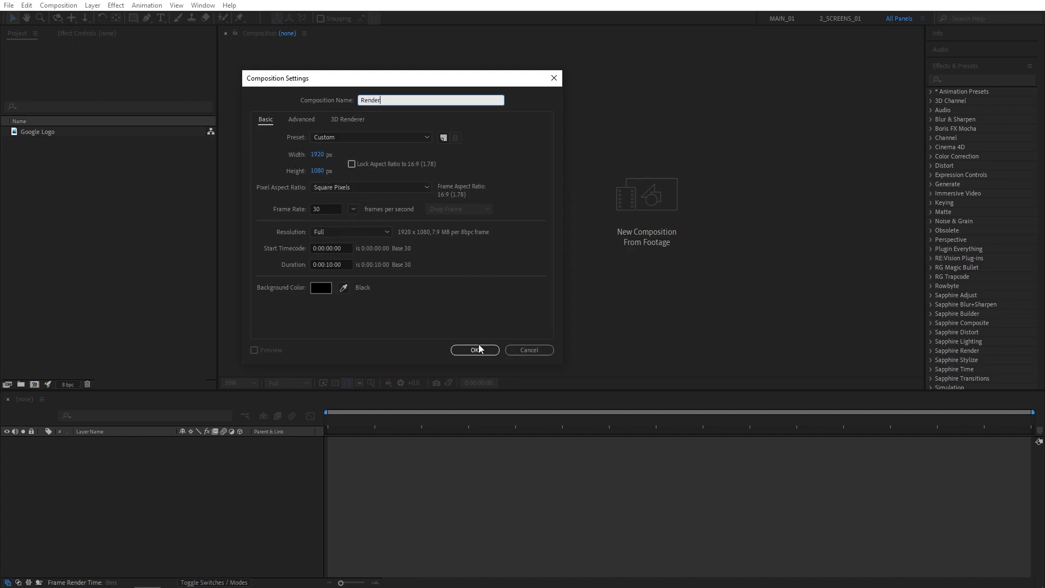
Confirm the Render comp and pre-compose the Google logo as 'Logo', moving all attributes
click(474, 350)
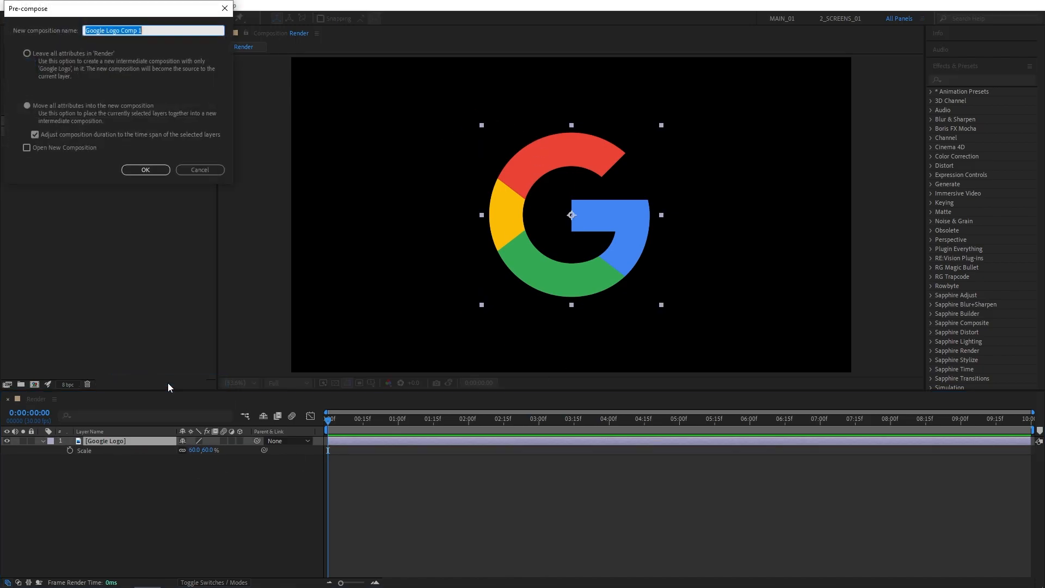
text(Logo)
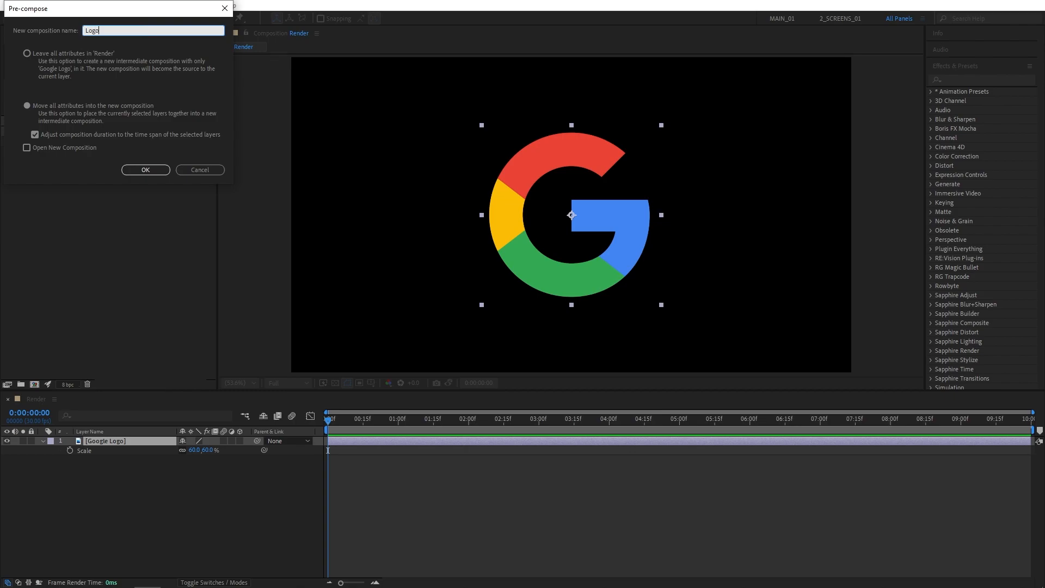
click(27, 105)
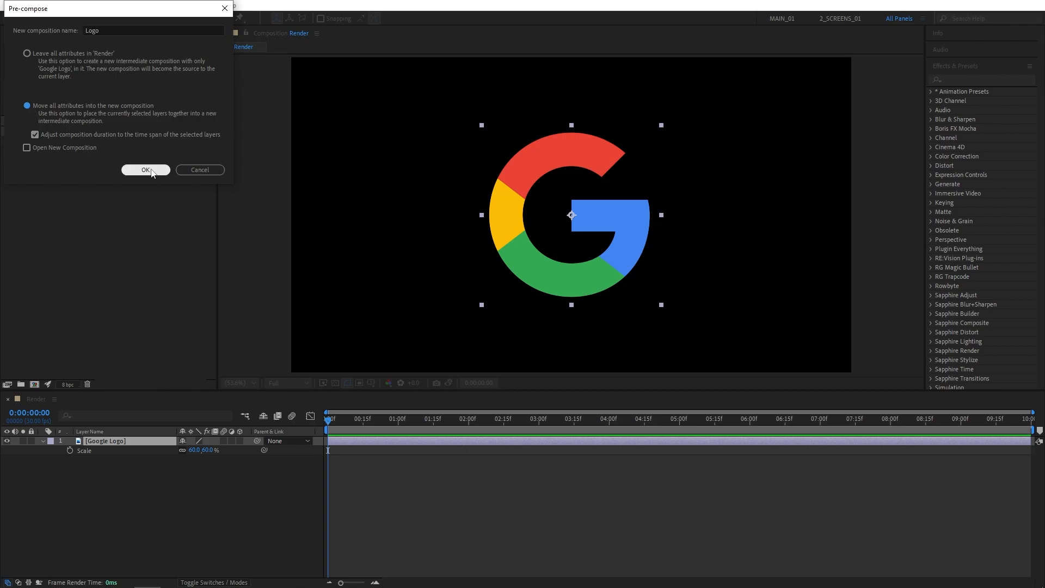
click(146, 169)
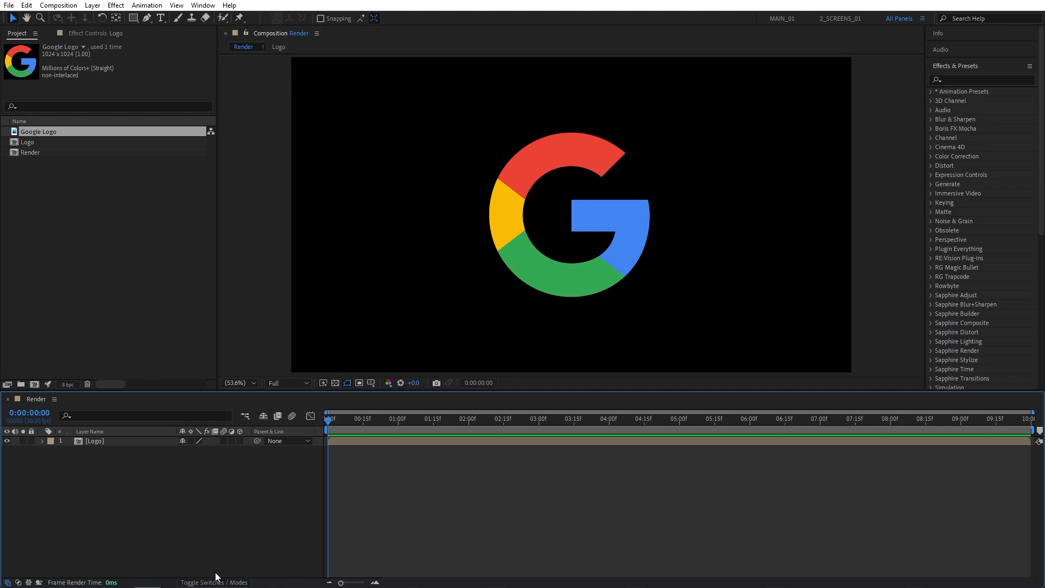
mouse_move(206, 430)
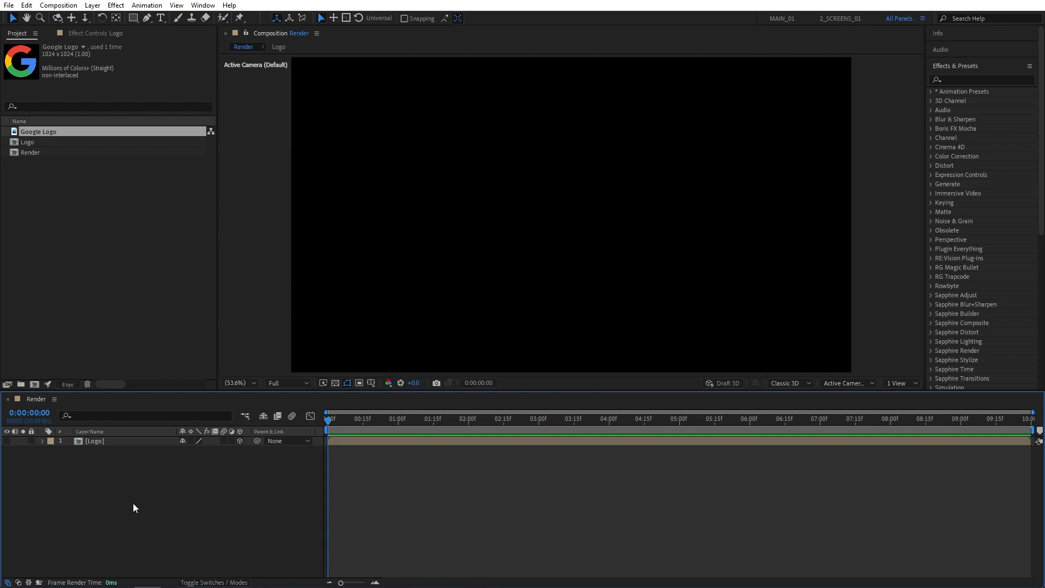
Add a new Particles solid layer and apply Trapcode Particular to it
click(92, 5)
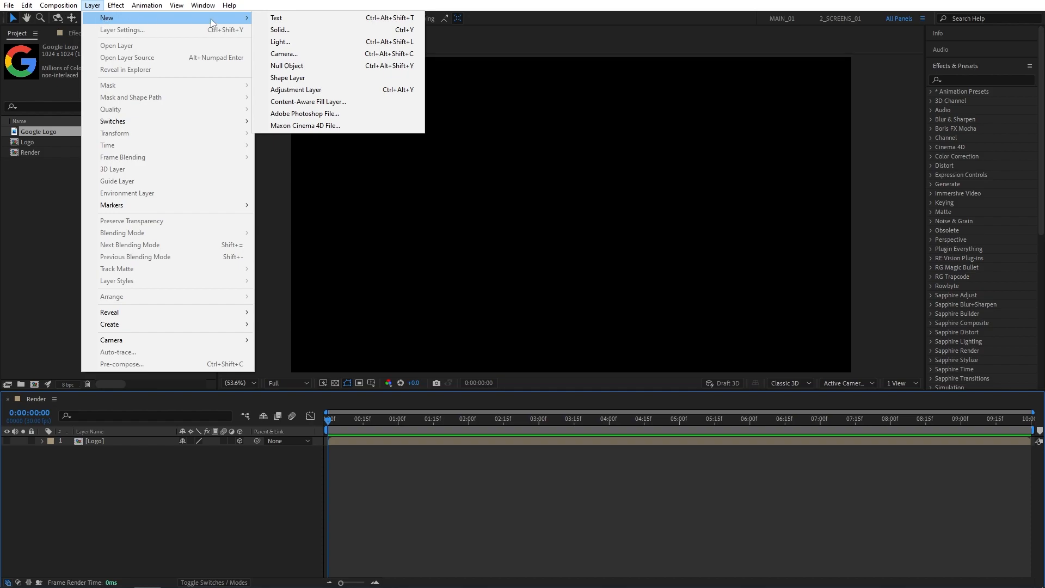
click(279, 30)
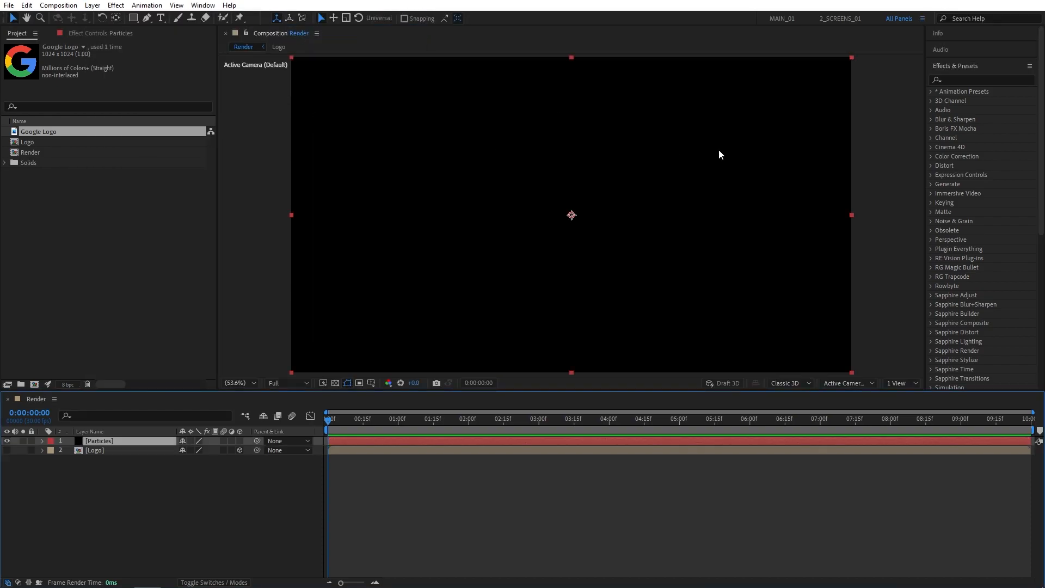
text(parti)
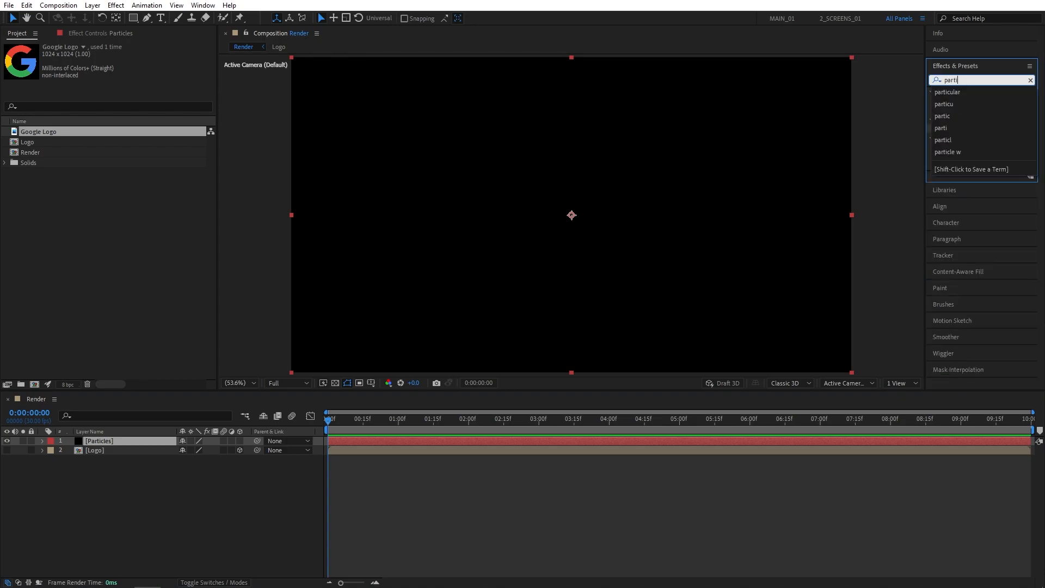
click(947, 92)
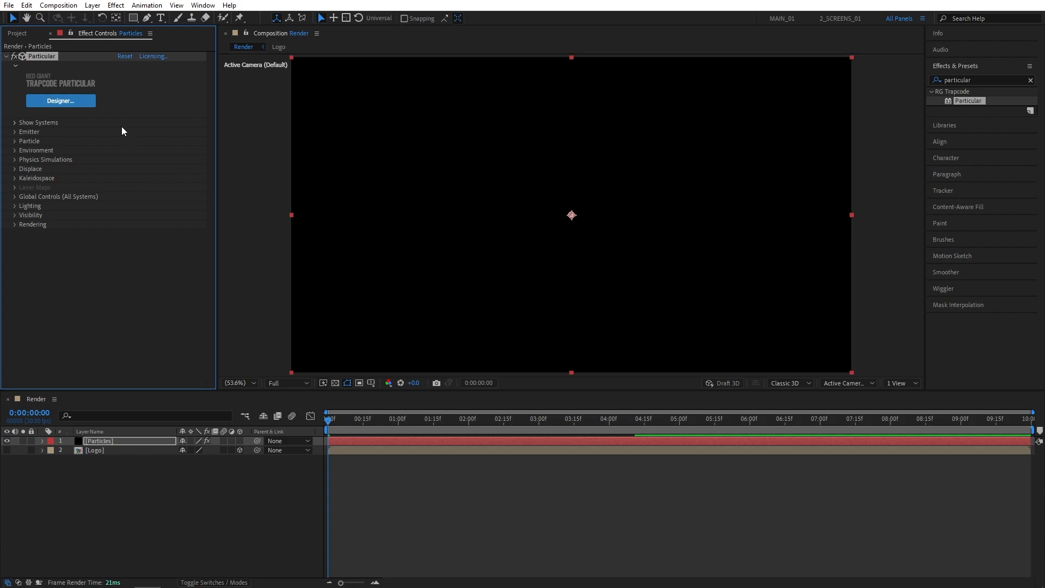
Set Particular to emit 10000 particles/sec from the Logo layer, then preview the build-up
click(15, 132)
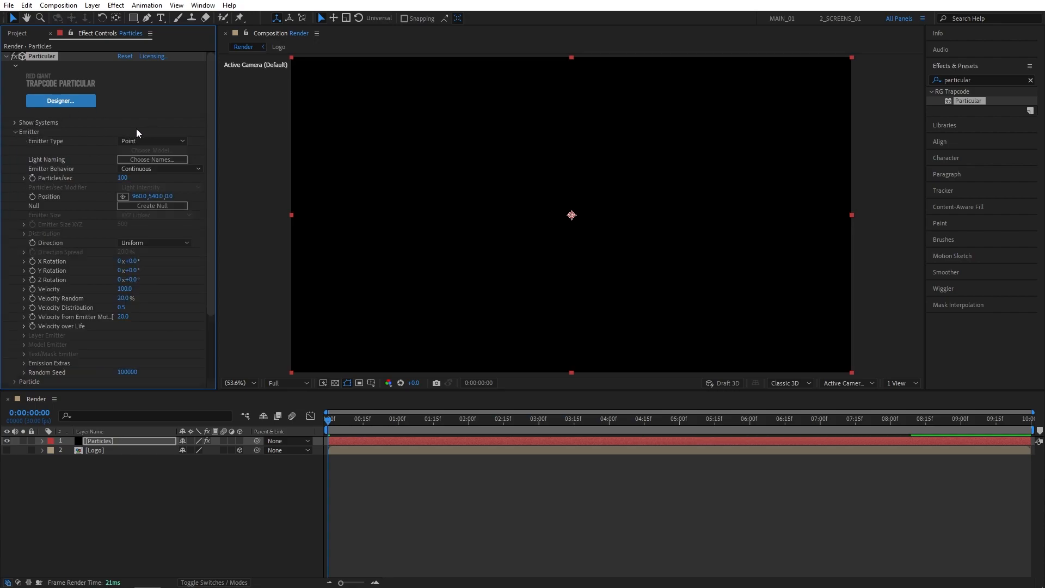
click(154, 140)
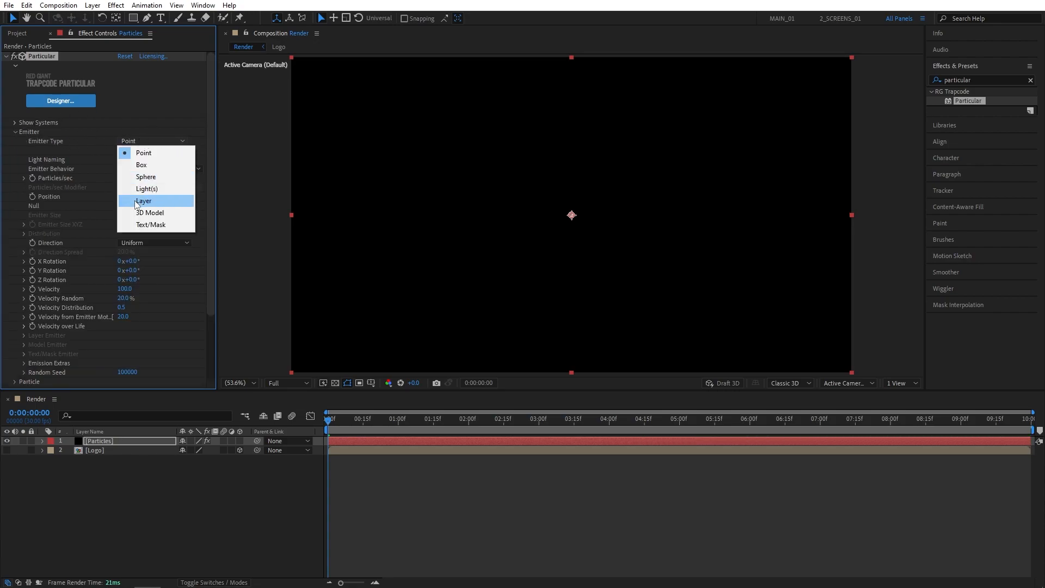
click(144, 201)
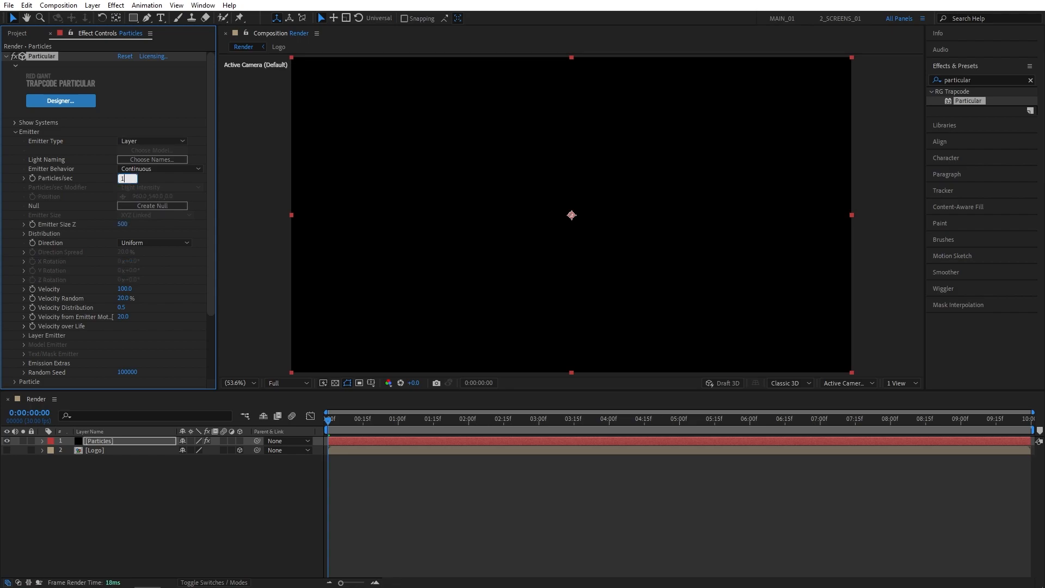
text(10000)
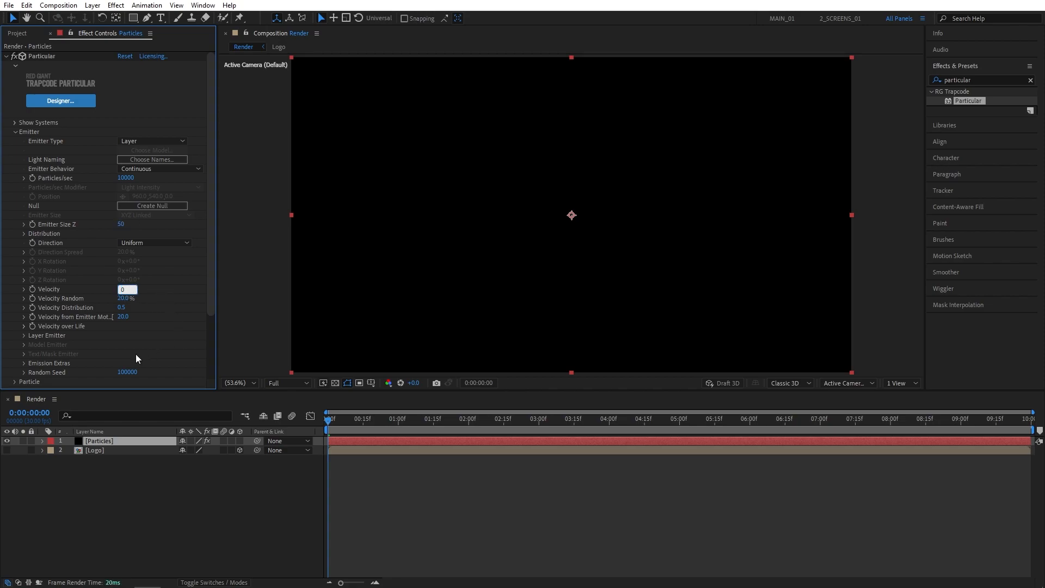
click(25, 335)
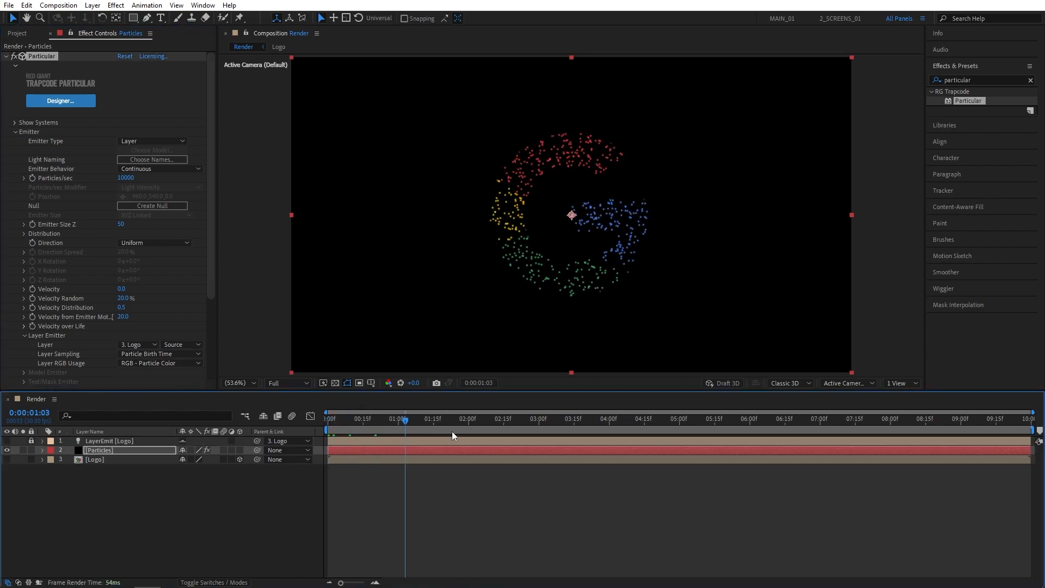
click(516, 419)
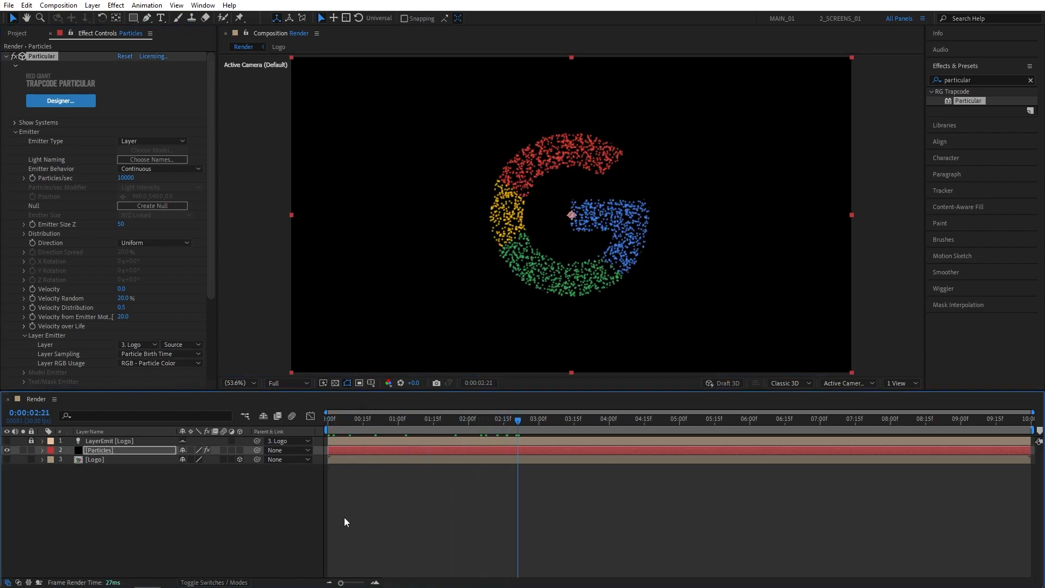
Add a 28mm Camera 1 and a Null 1, parenting the camera to the null
click(92, 5)
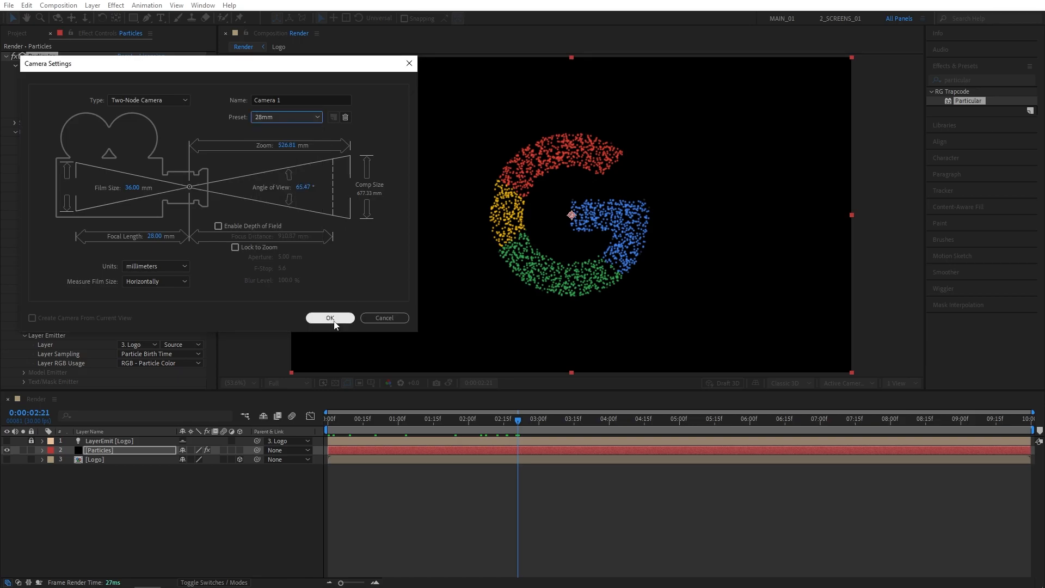
click(92, 6)
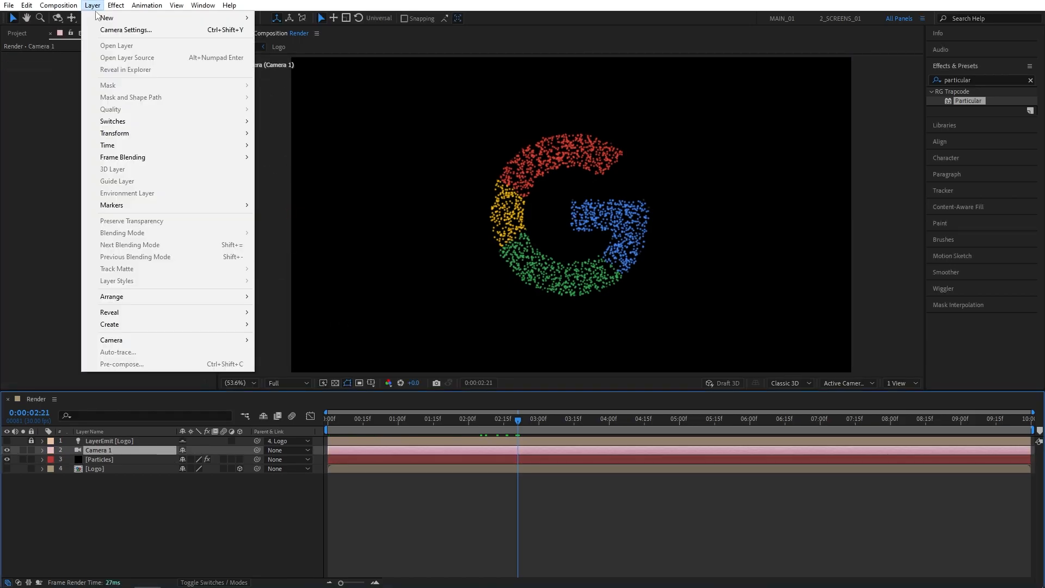
mouse_move(106, 18)
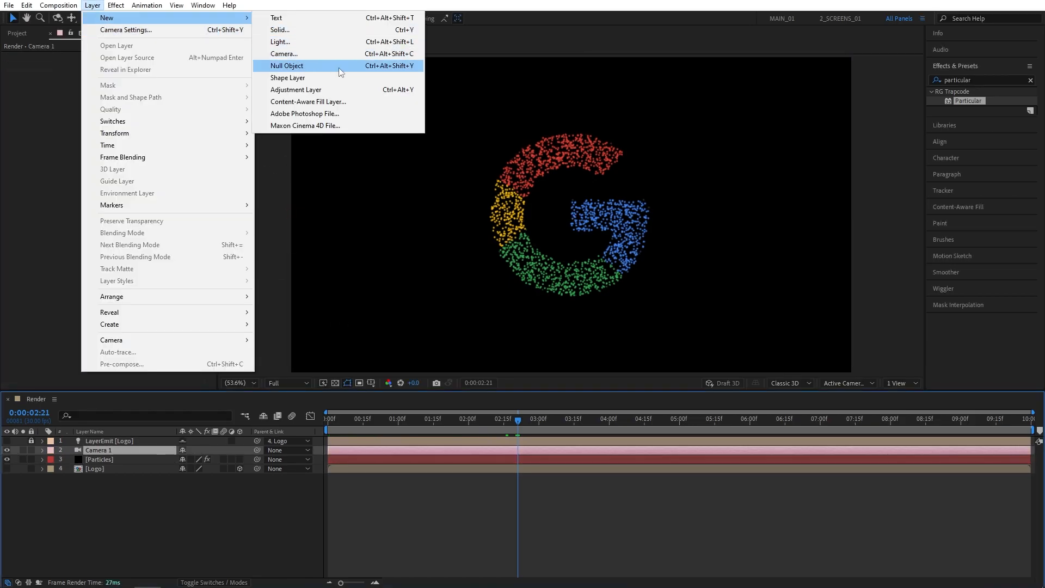
click(287, 65)
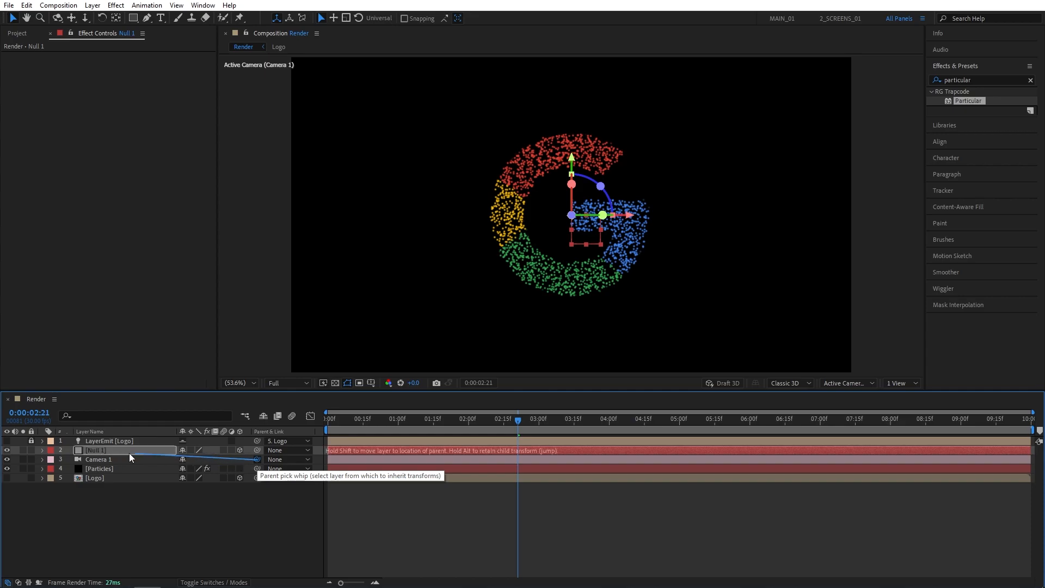
drag(258, 459, 100, 451)
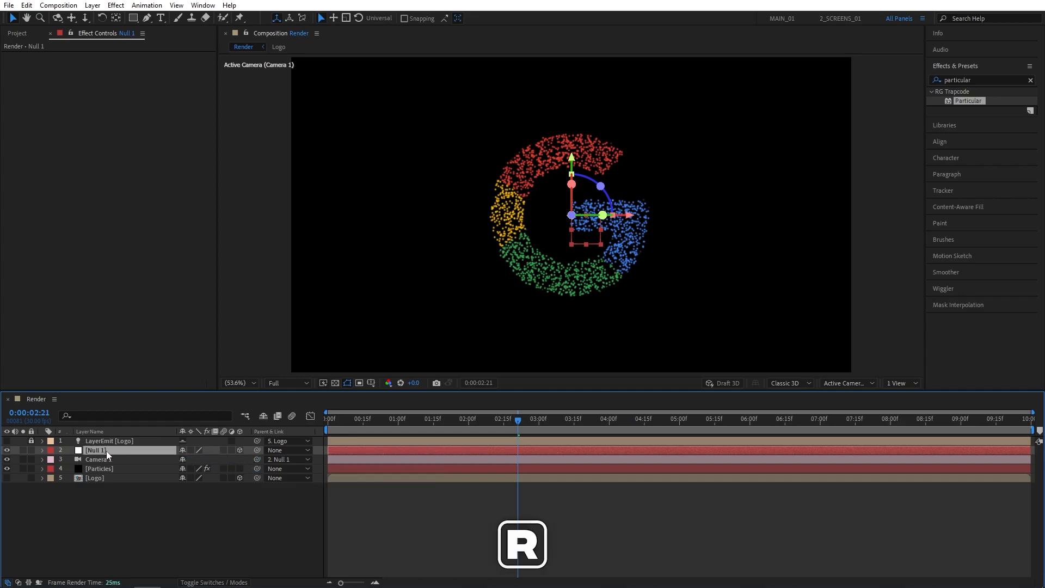
Keyframe Null 1 X/Y Rotation from 75°/-45° at 0s to 45°/25° at 5s, with Easy Ease
click(41, 450)
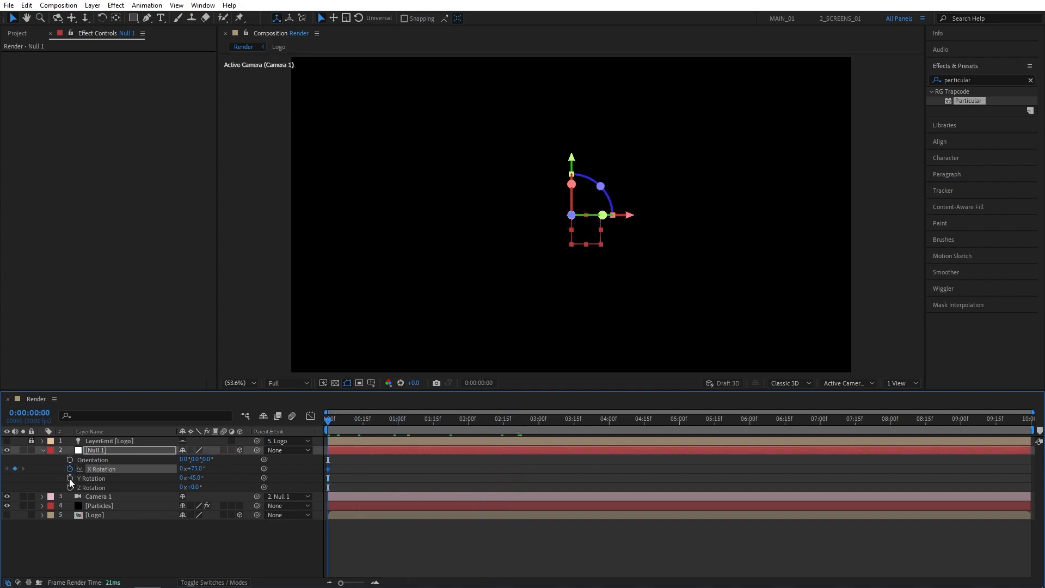
click(678, 418)
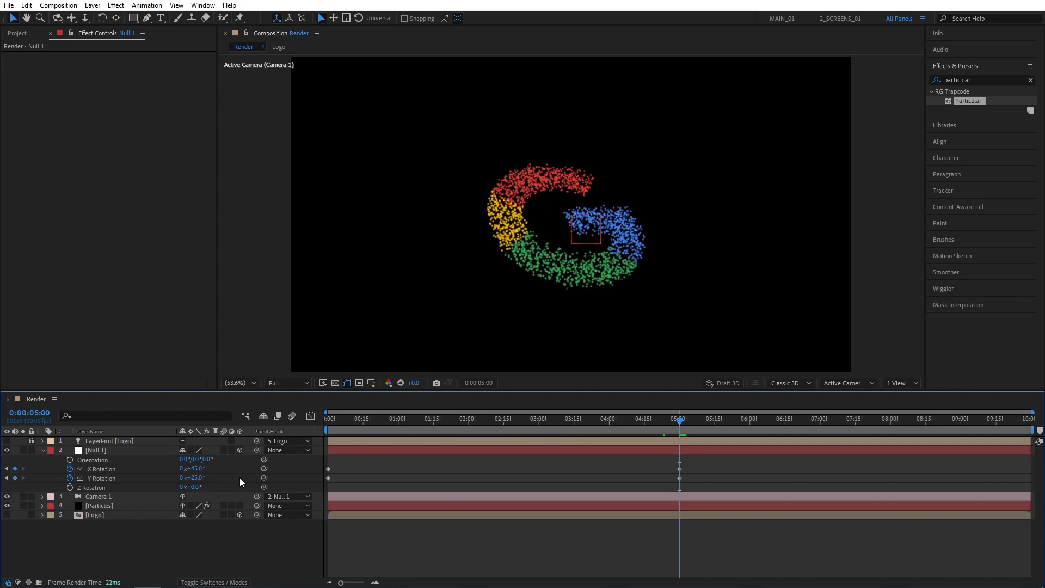
click(96, 450)
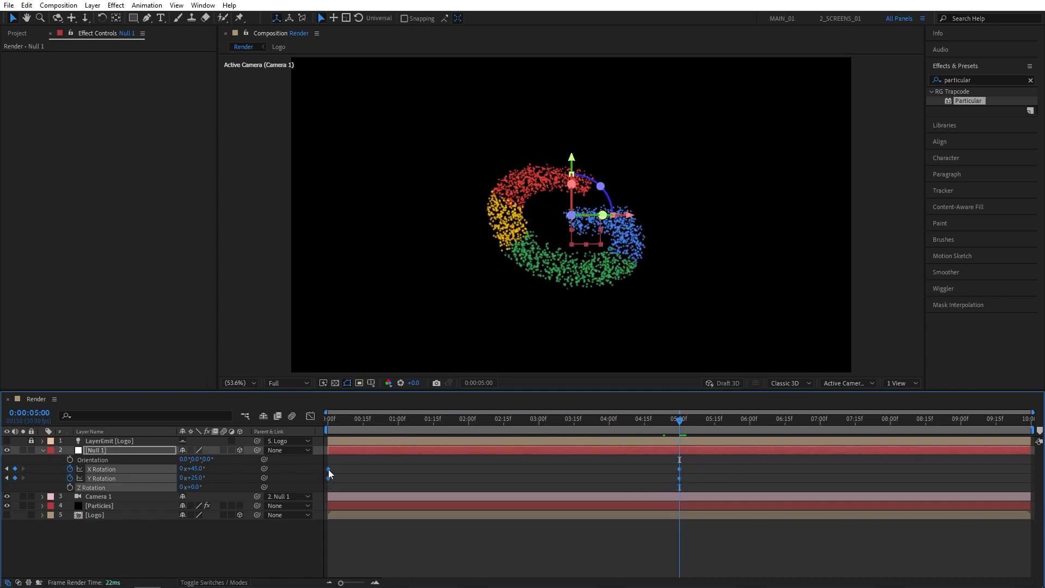
right_click(327, 474)
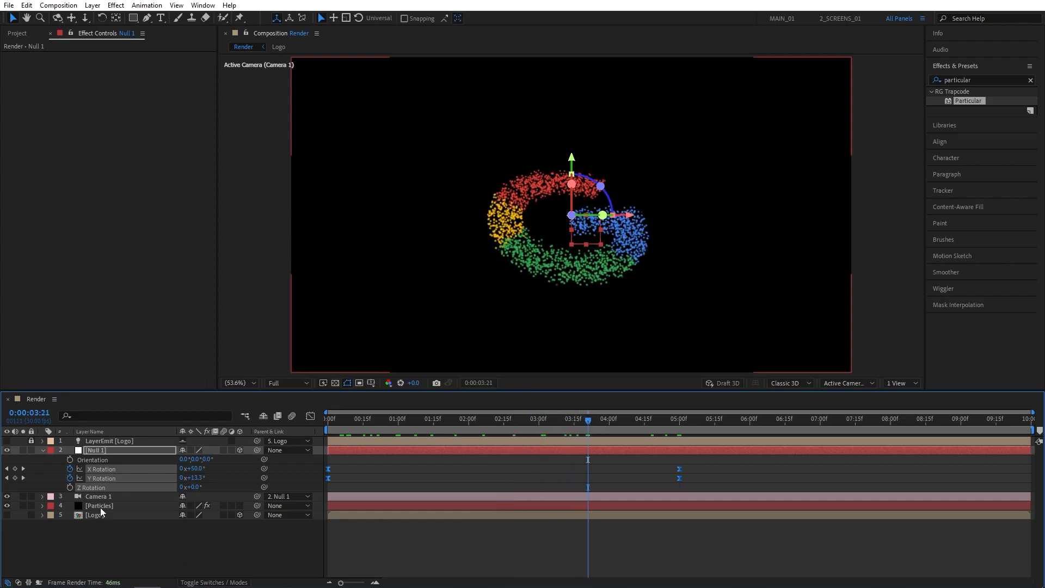
Duplicate the Particles layer and rename the copy 'Dust'
click(26, 5)
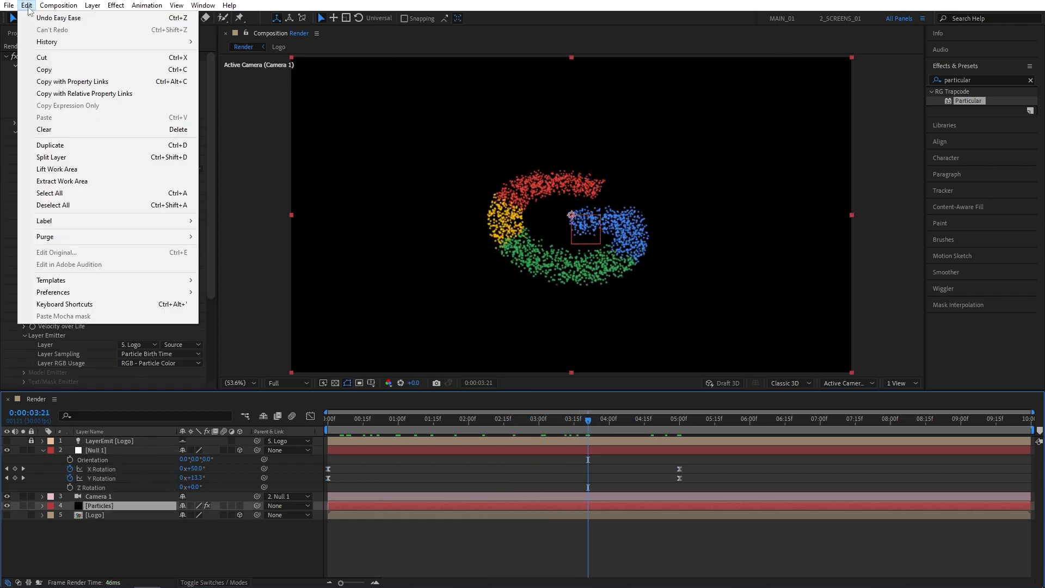
key(ctrl+d)
text(D)
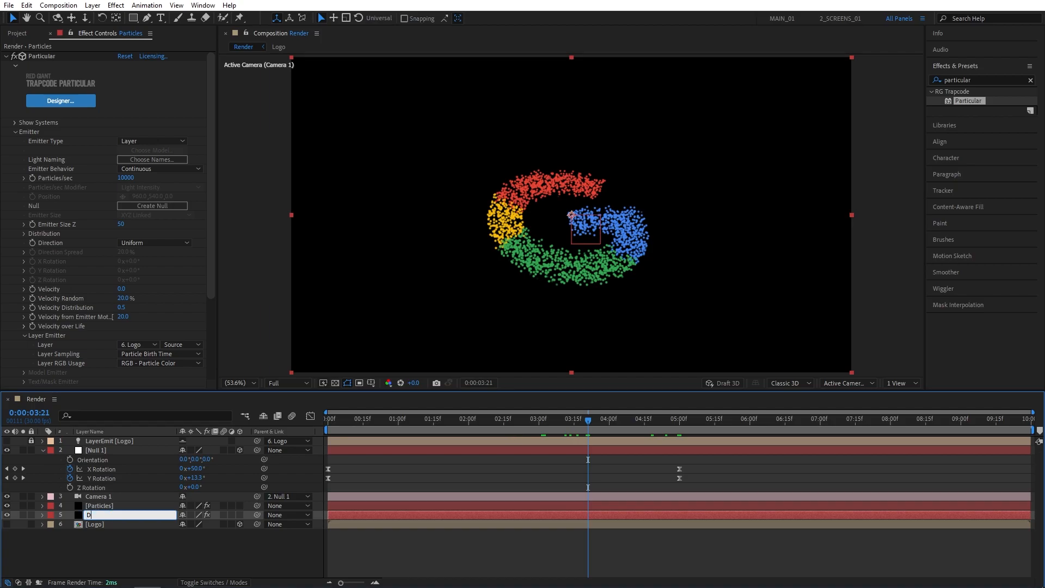
text(ust)
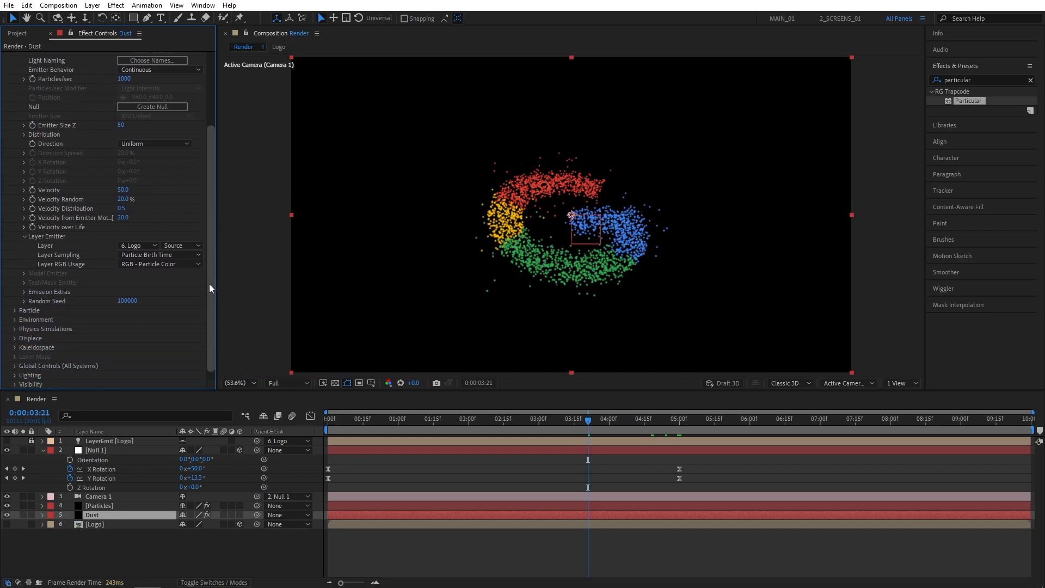
Give Dust 1000 particles/sec, velocity 50, 100% random life, and a shrinking Size Over Life
scroll(down, 3)
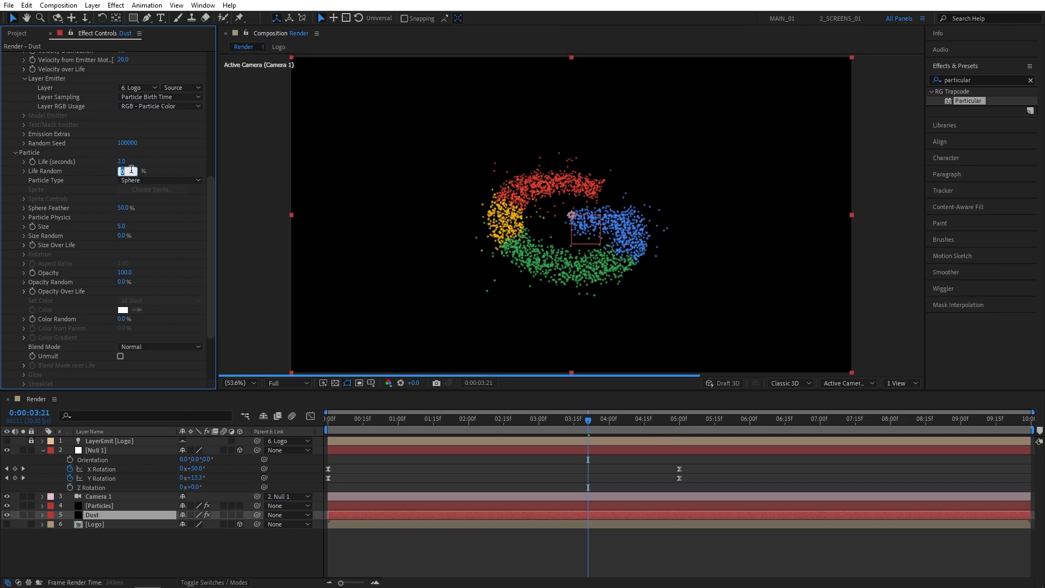
text(100)
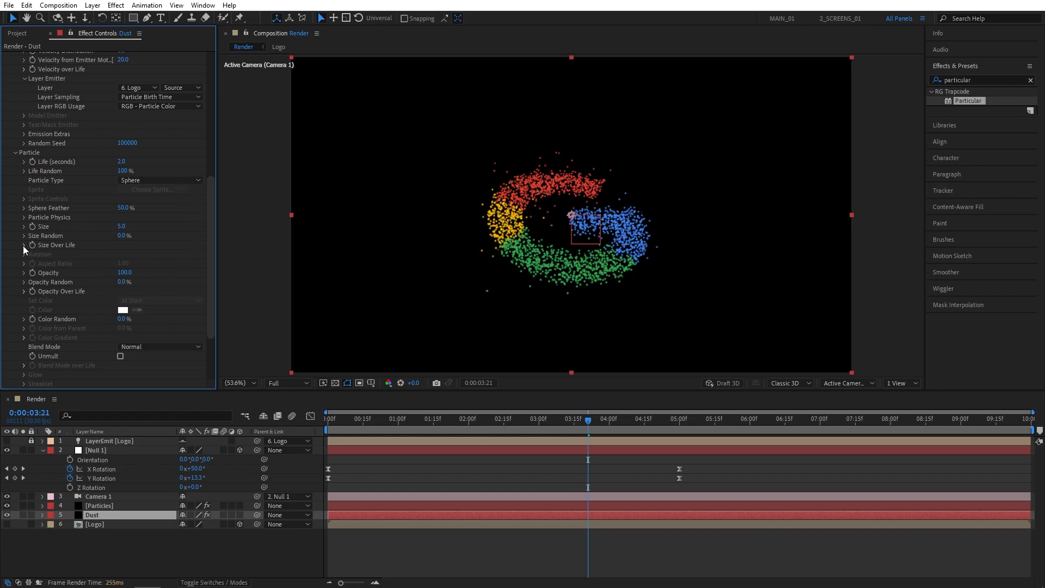
click(24, 245)
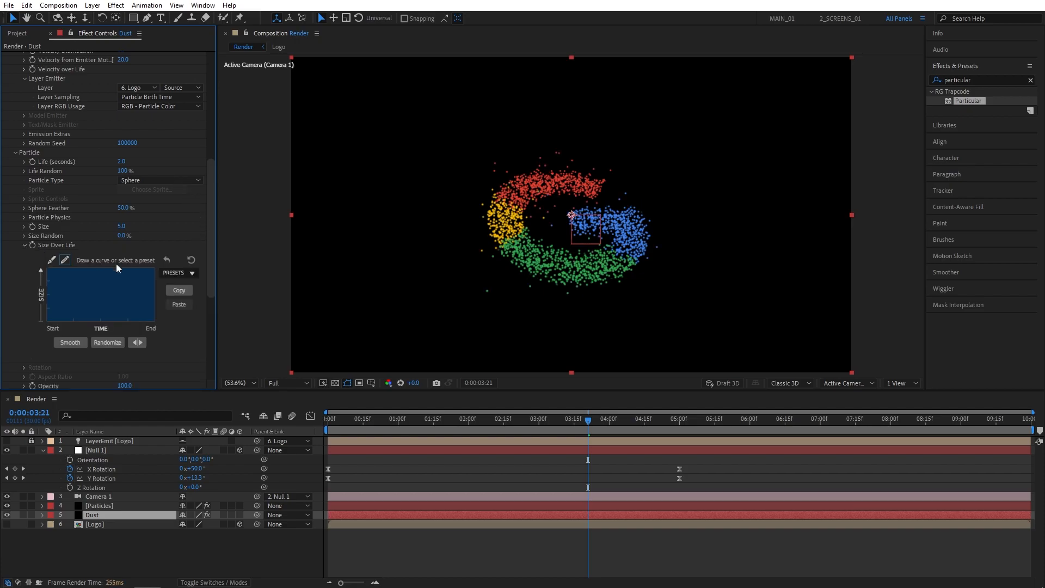
click(190, 272)
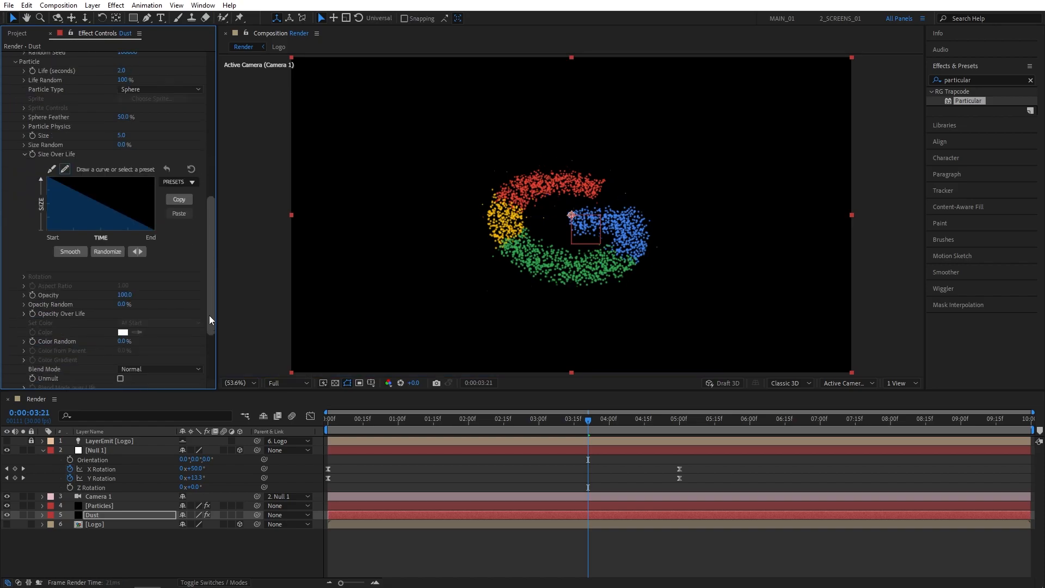
scroll(down, 3)
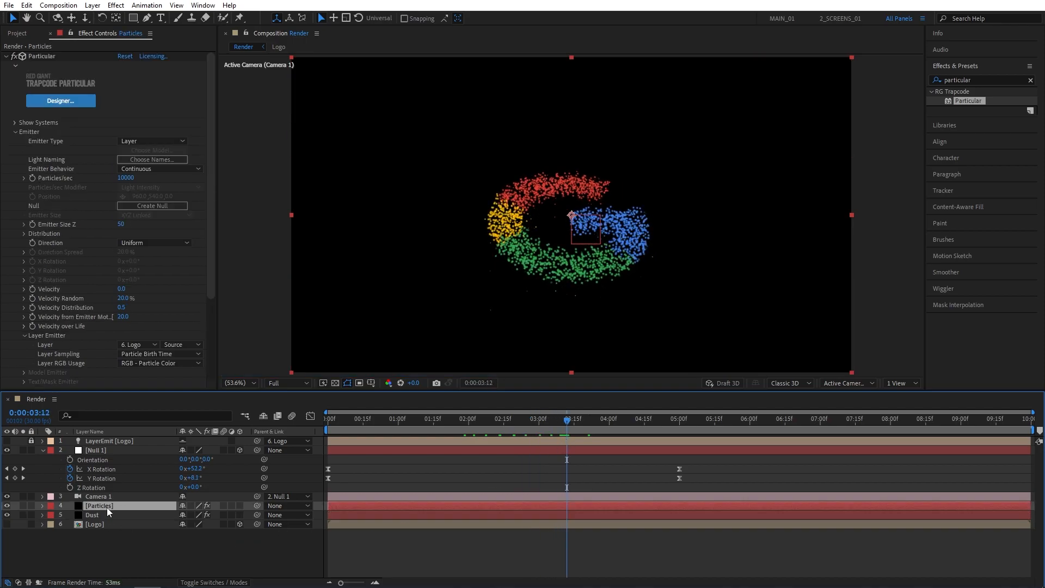
Duplicate Particles as 'Lines' and set its emitter to 250 particles/sec
click(26, 6)
text(Lines)
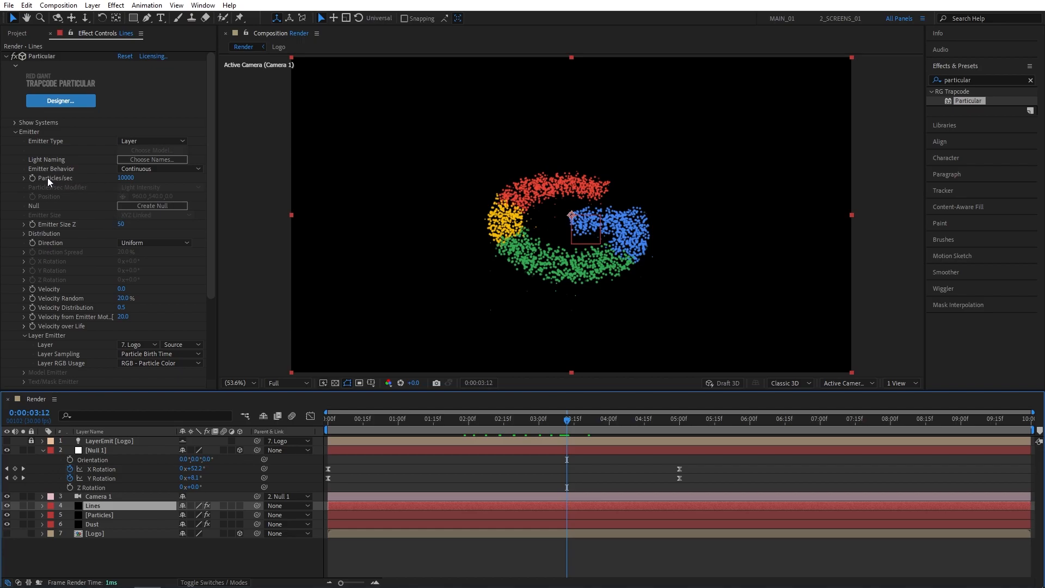
click(126, 178)
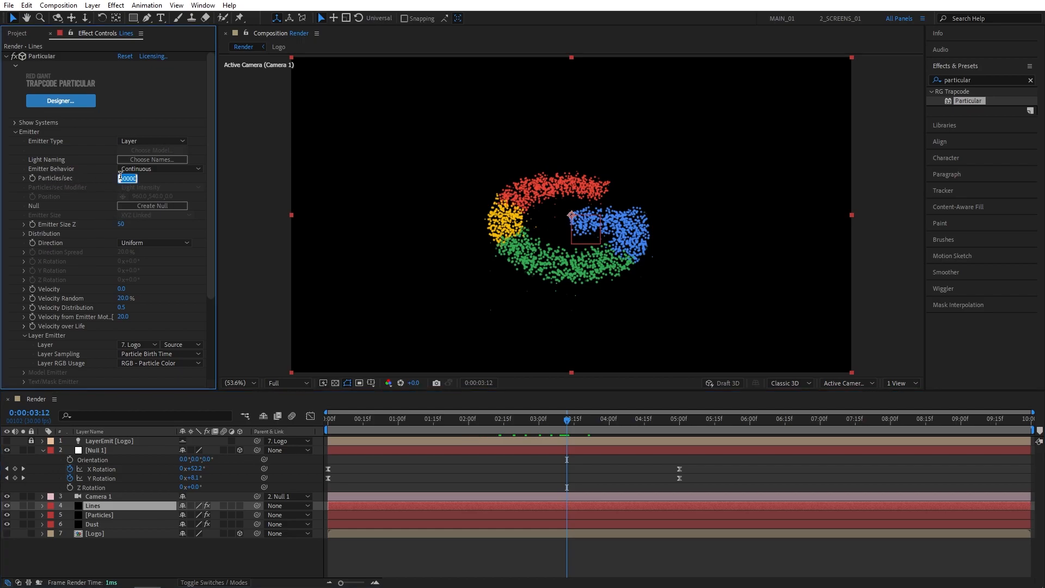
text(250)
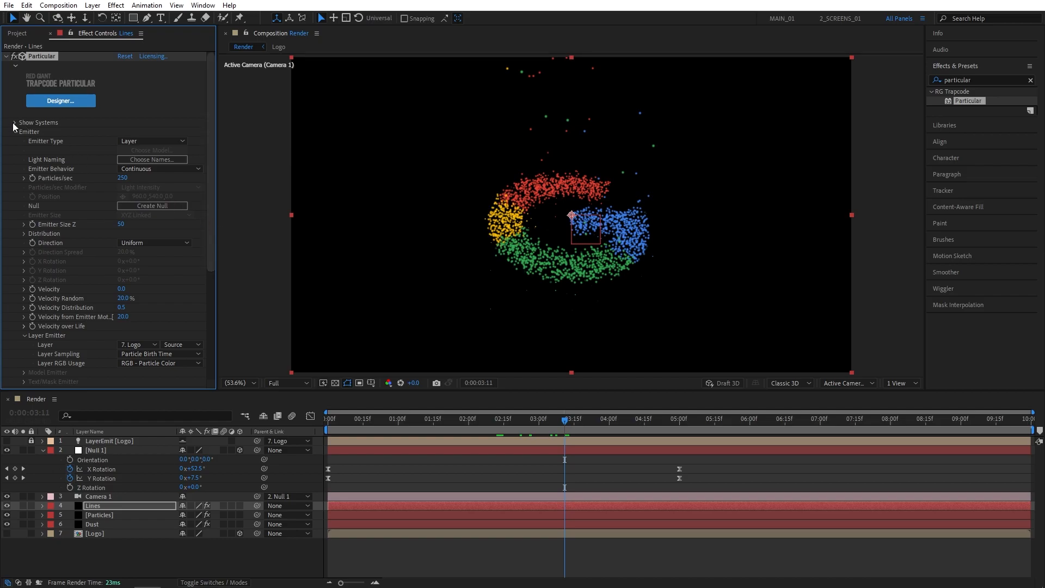
Add System 2 to Lines, emitting from the parent system with raised Particles/sec S2
click(14, 123)
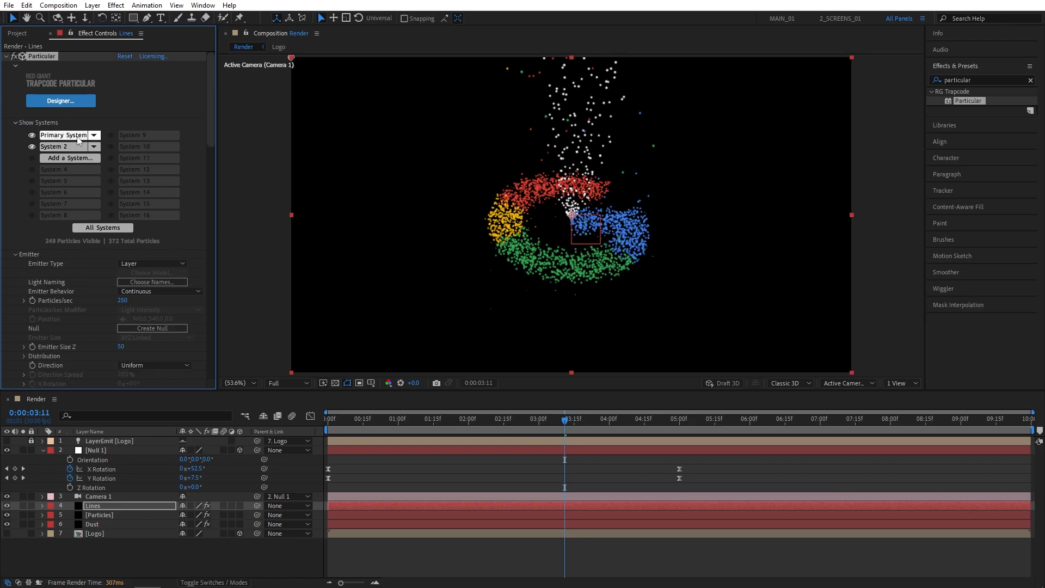
click(54, 146)
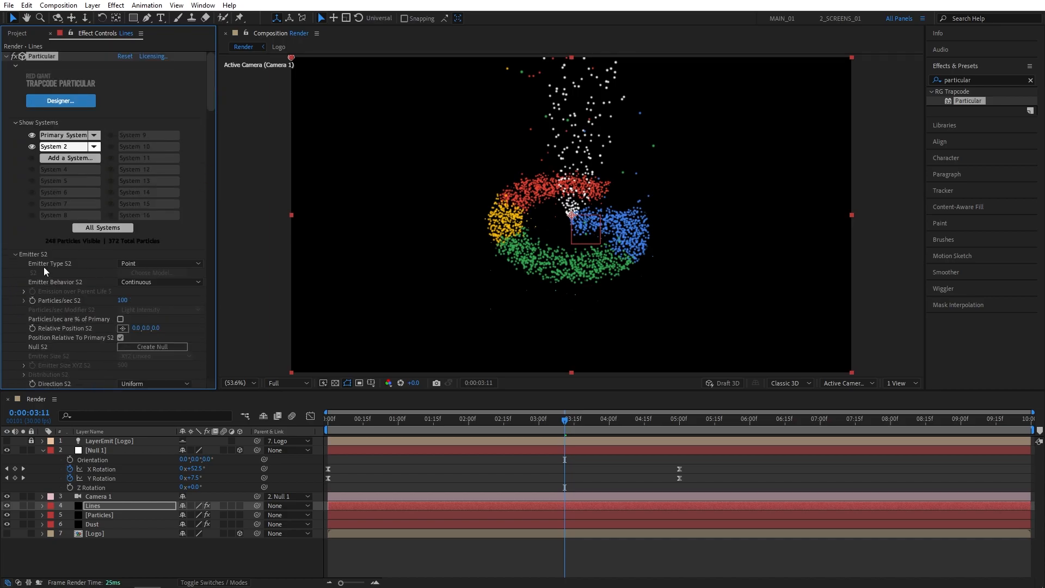
click(160, 263)
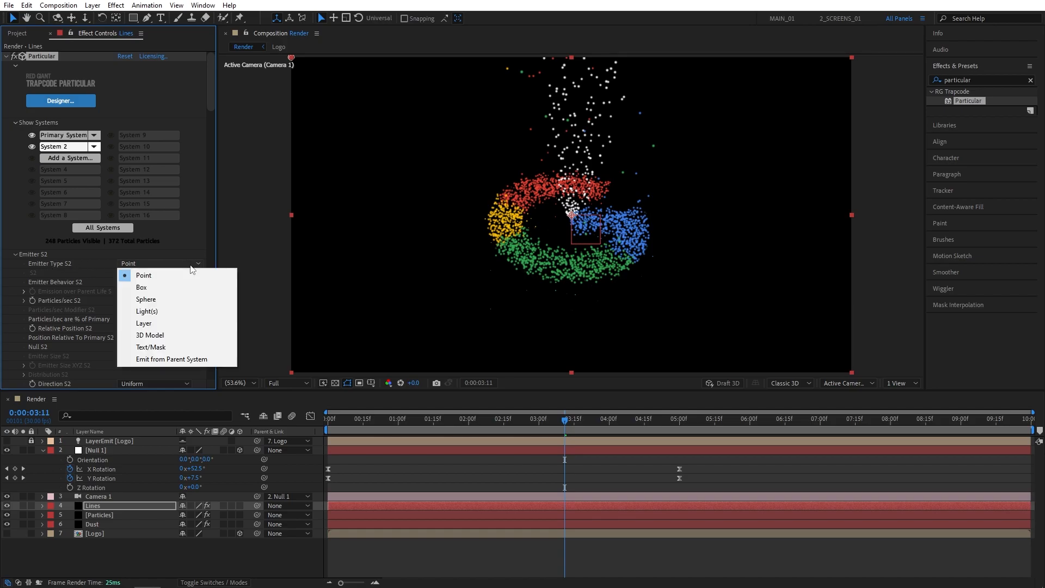
mouse_move(189, 358)
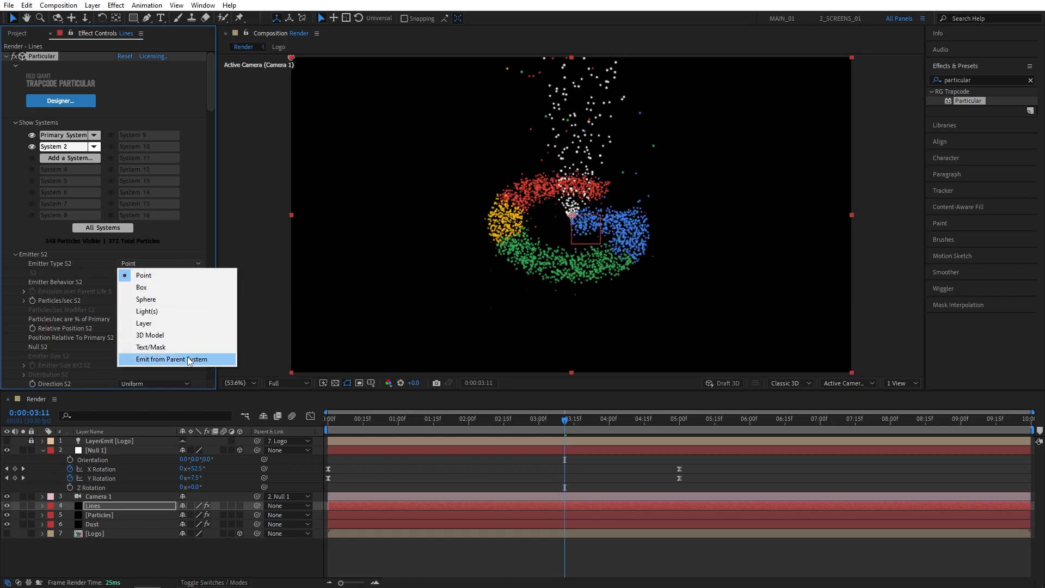
click(178, 359)
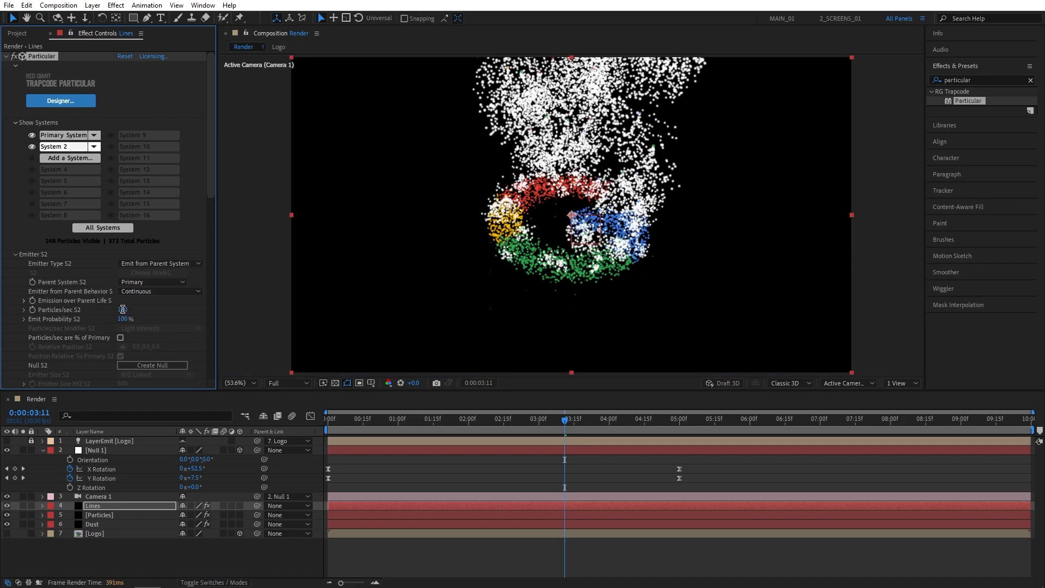
drag(122, 310, 127, 310)
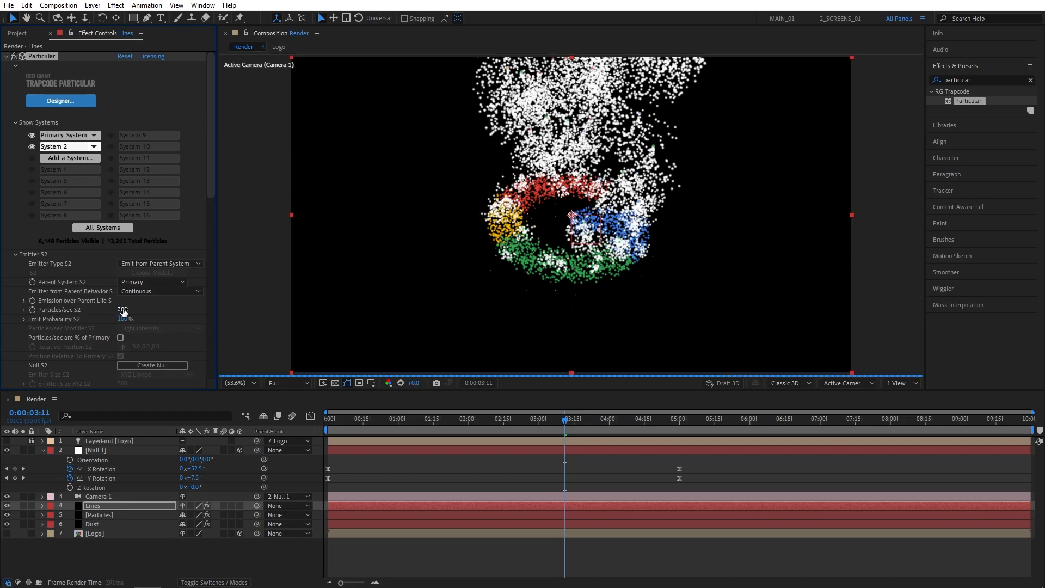
scroll(down, 3)
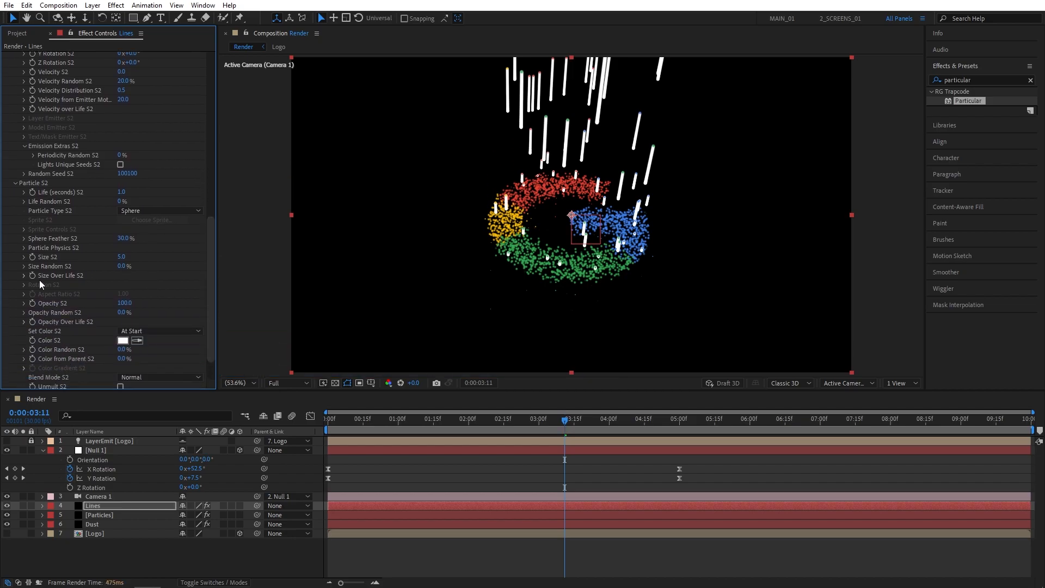
Apply a descending Size Over Life S2 preset, set Opacity S2 to 50, and expand Opacity Over Life S2
click(24, 274)
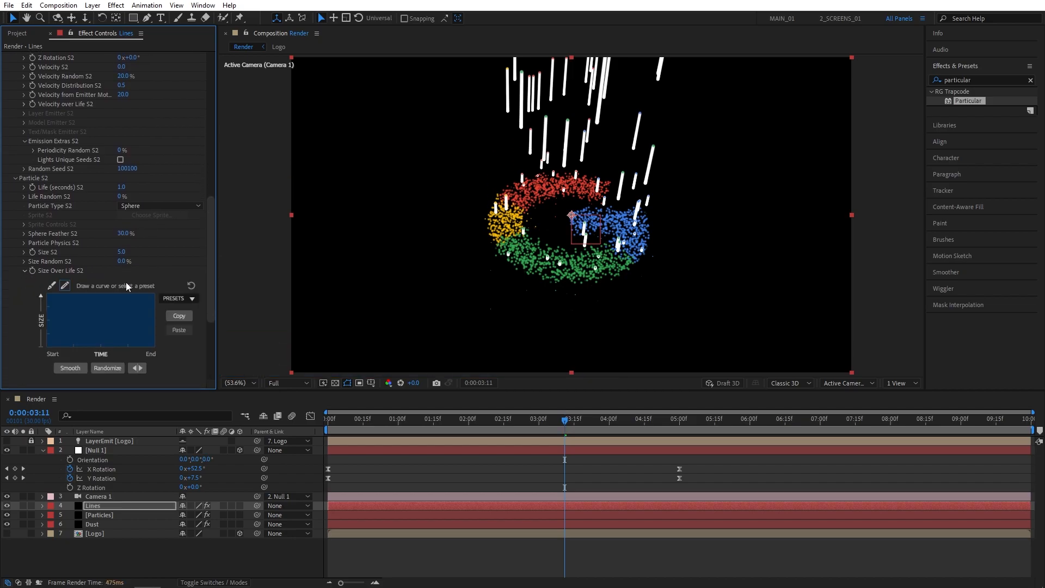
click(178, 298)
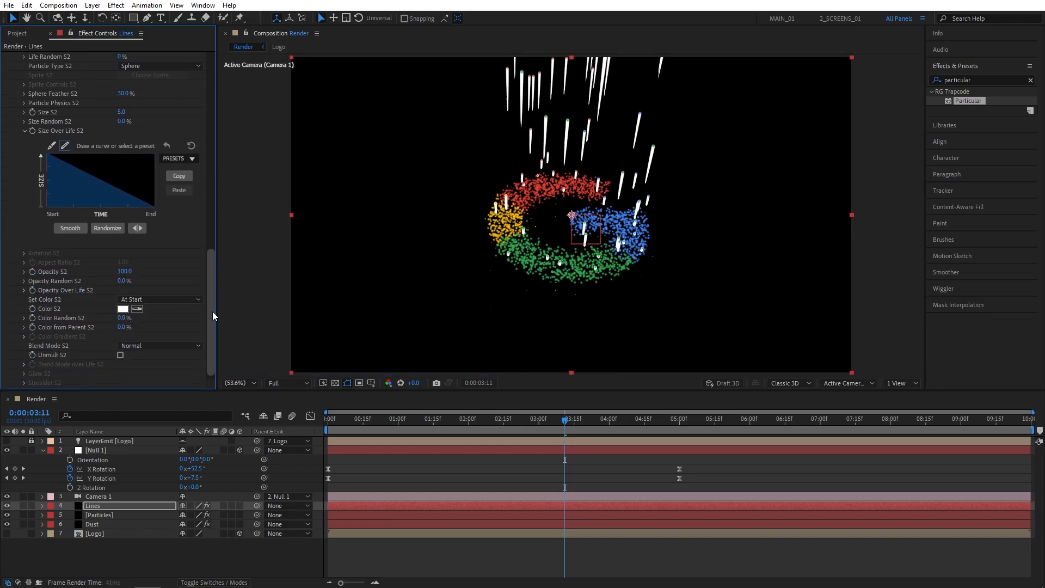
click(126, 265)
text(50)
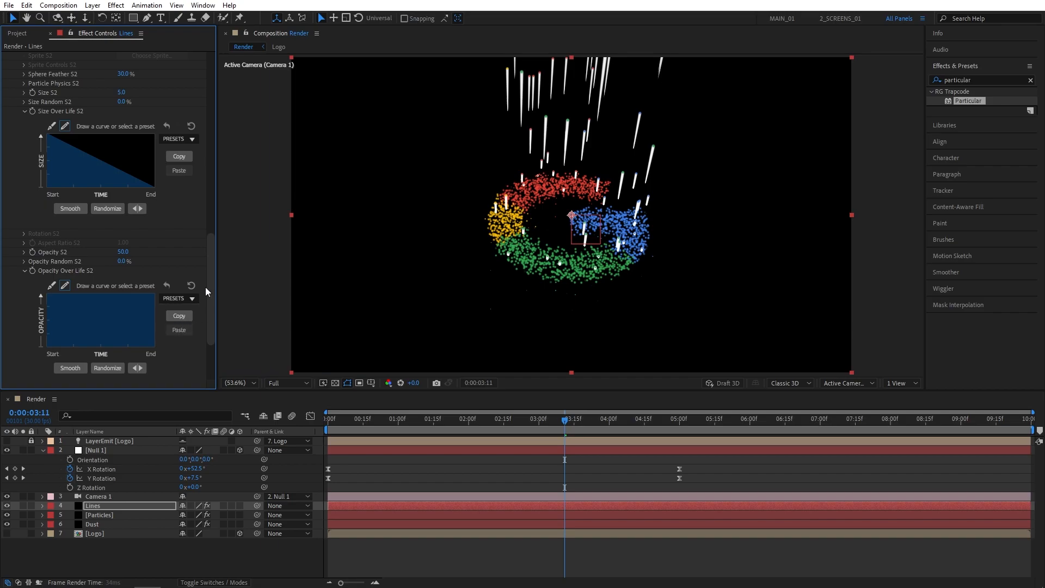
scroll(down, 3)
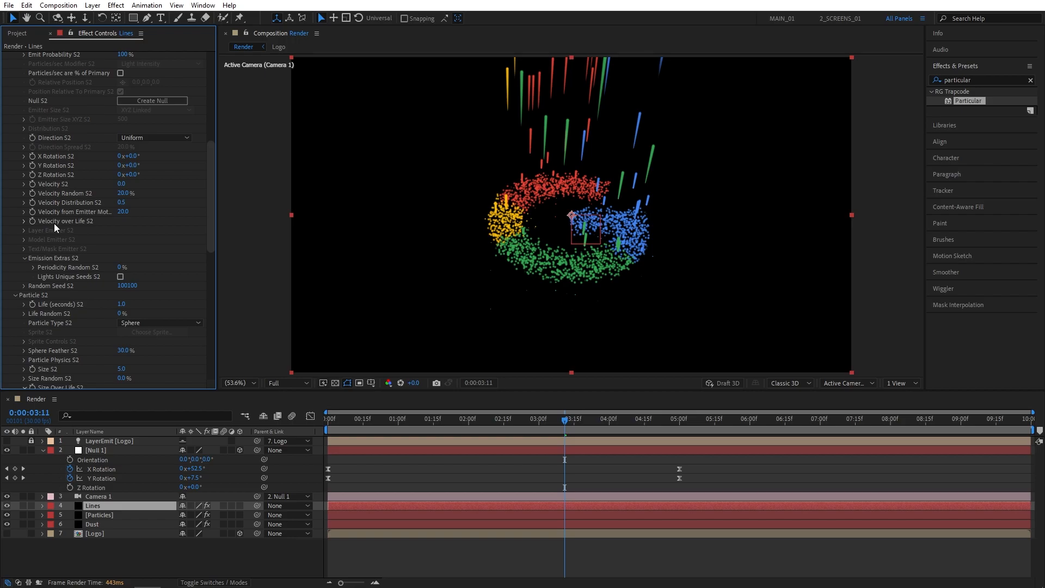
mouse_move(105, 216)
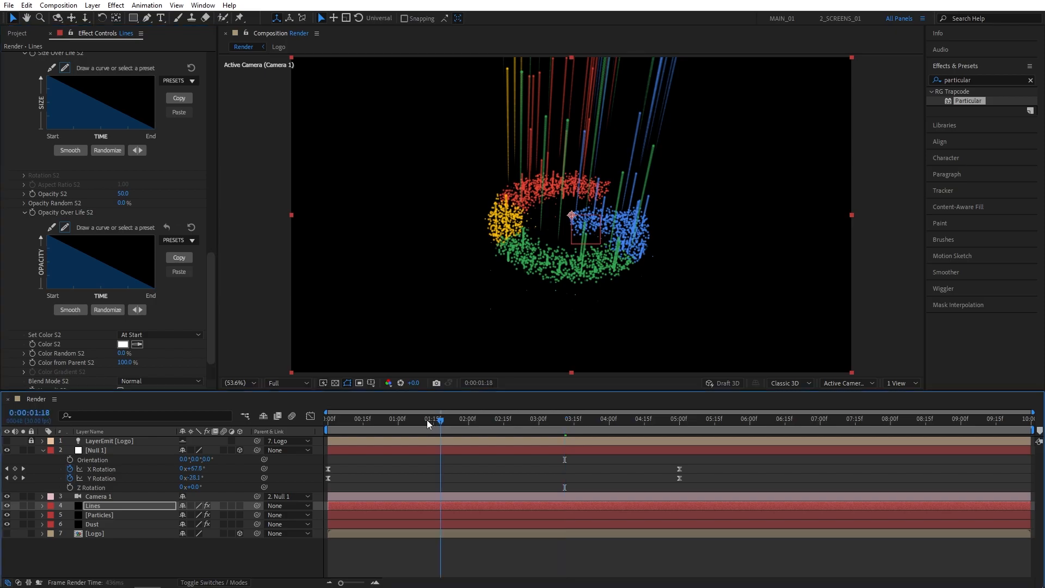
Scrub the timeline around two seconds to preview the coloured, fading streaks
click(501, 418)
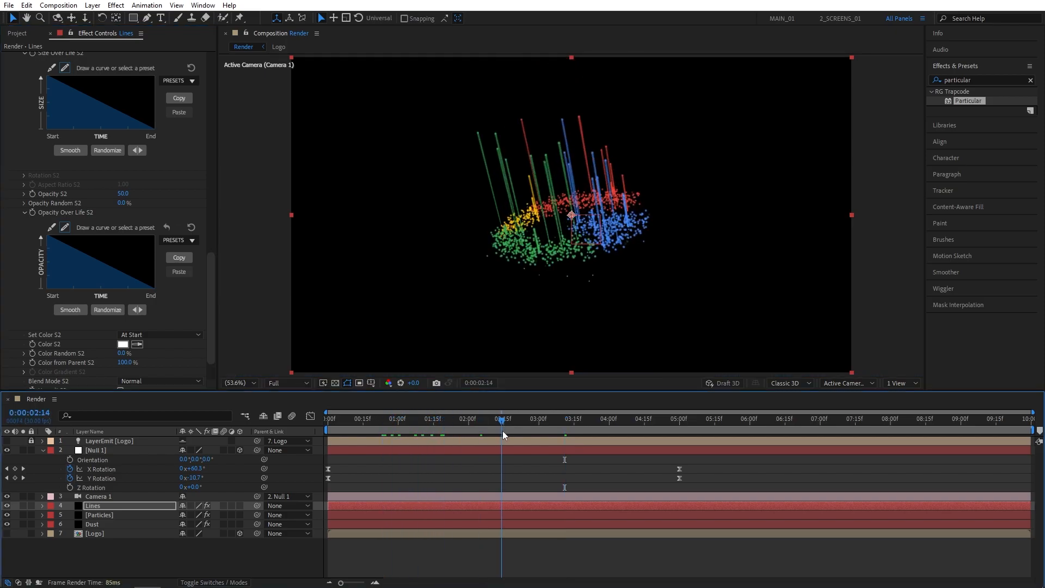
click(503, 418)
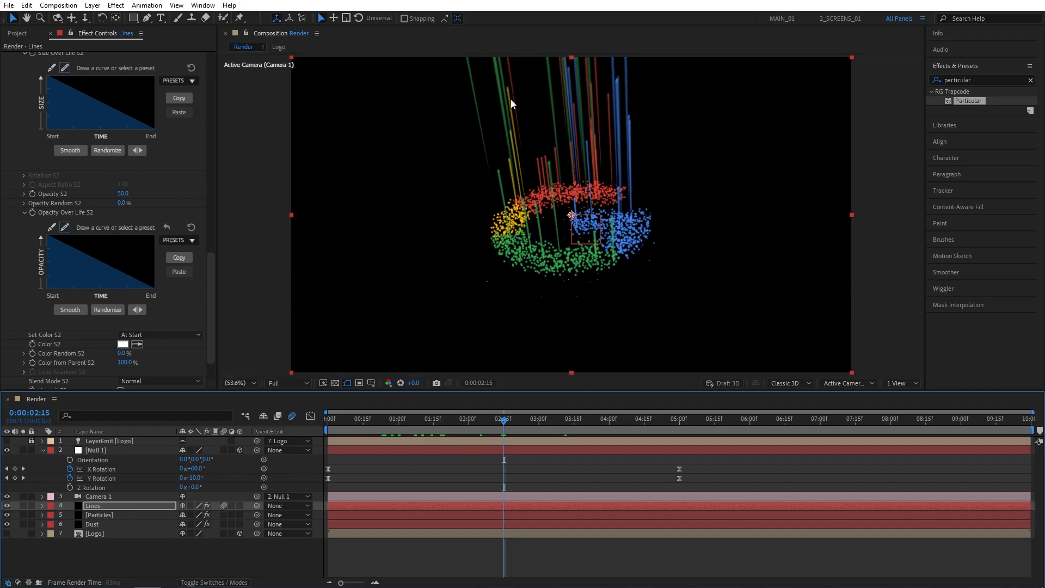
click(563, 418)
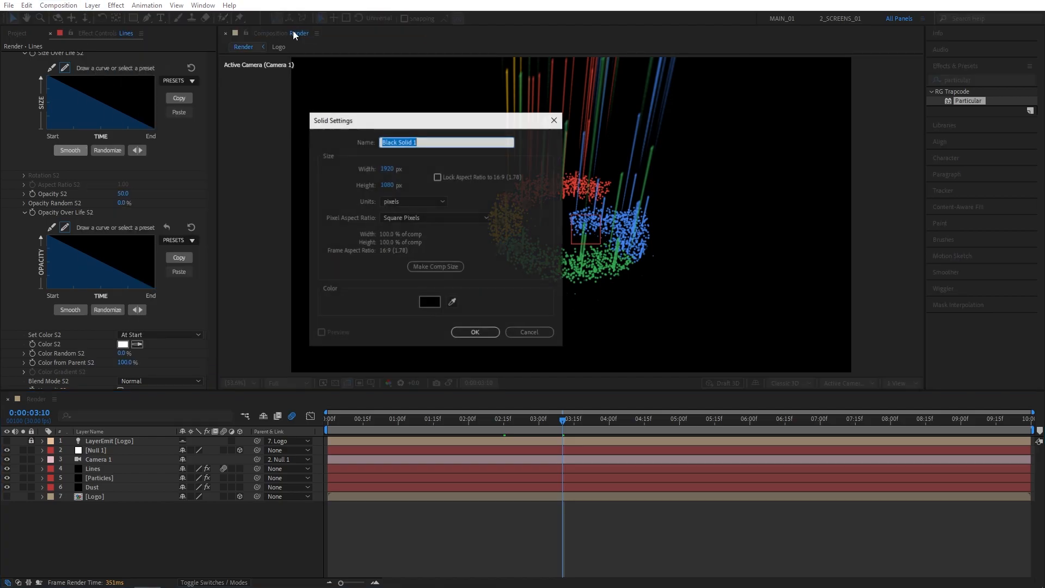
Create the BG solid, apply Gradient Ramp, and move its start point to frame centre
click(474, 332)
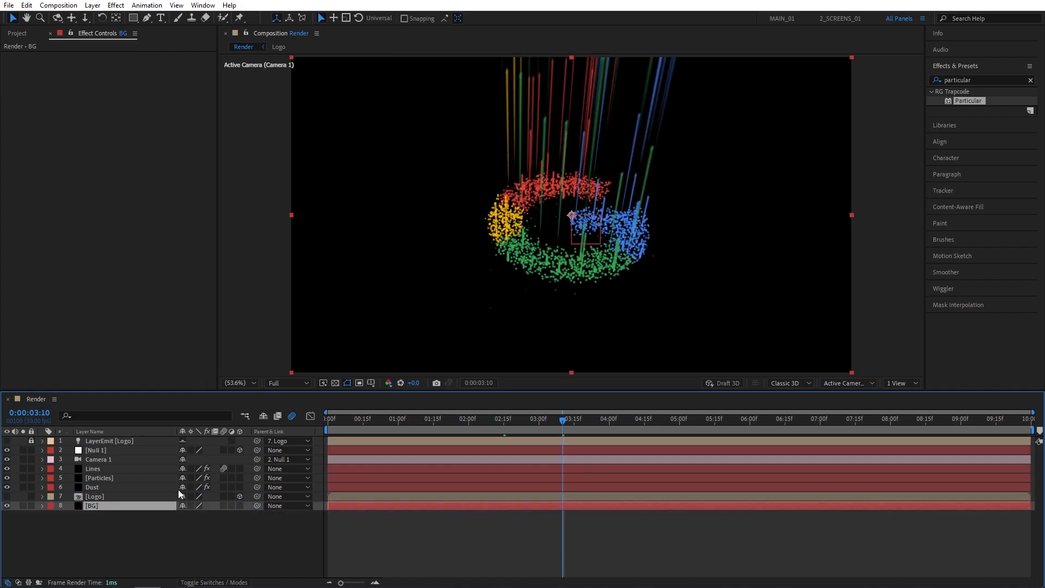
text(ramp)
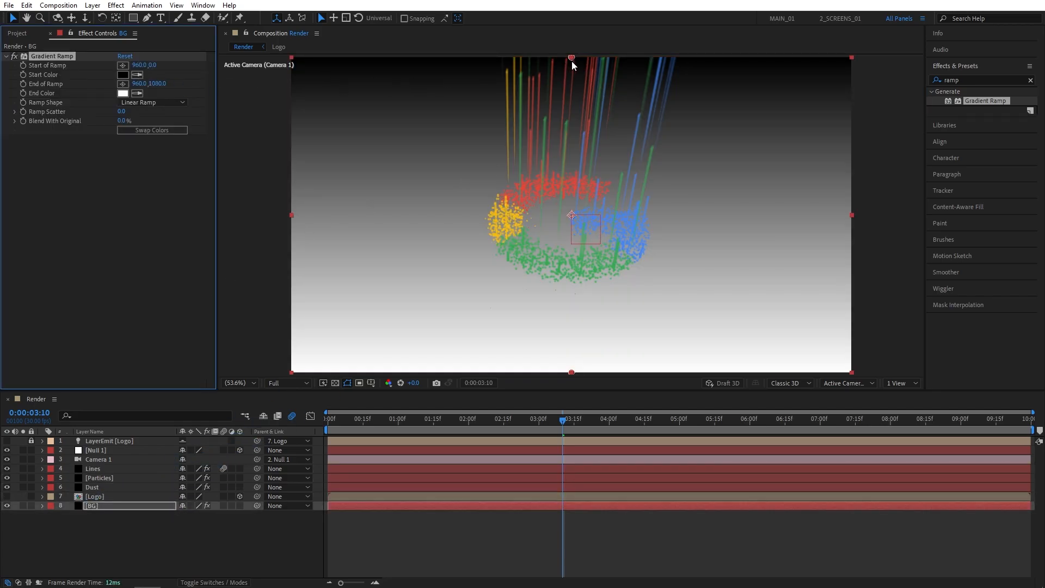
drag(572, 58, 570, 214)
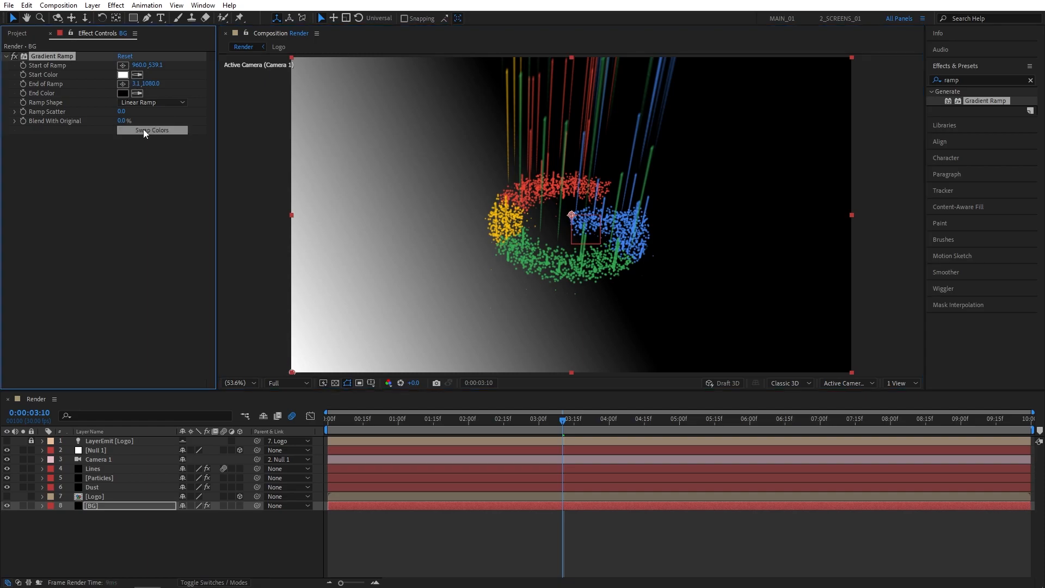
Set the ramp shape to Radial with a dark blue start colour
click(152, 102)
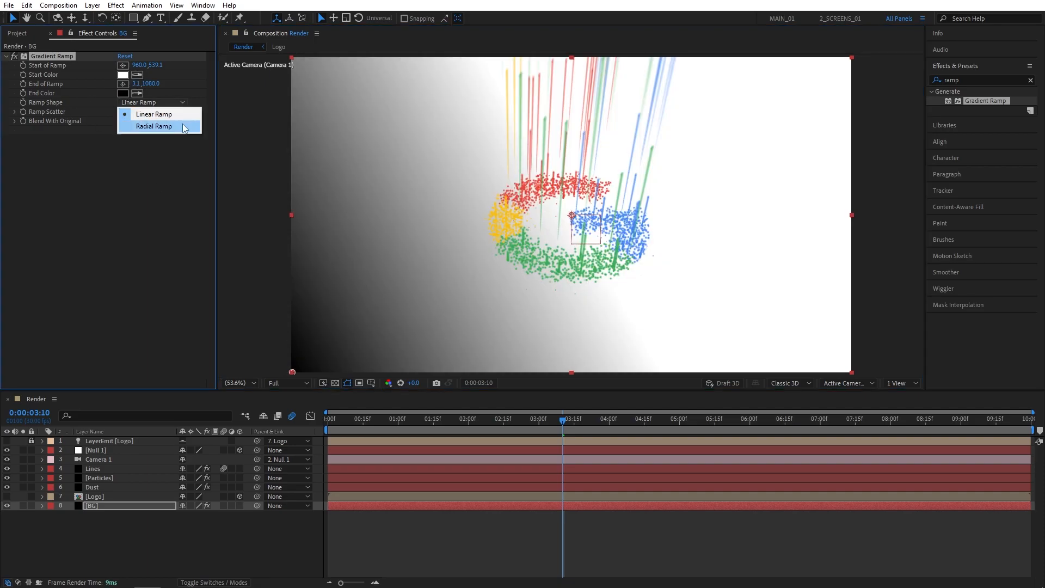
click(154, 126)
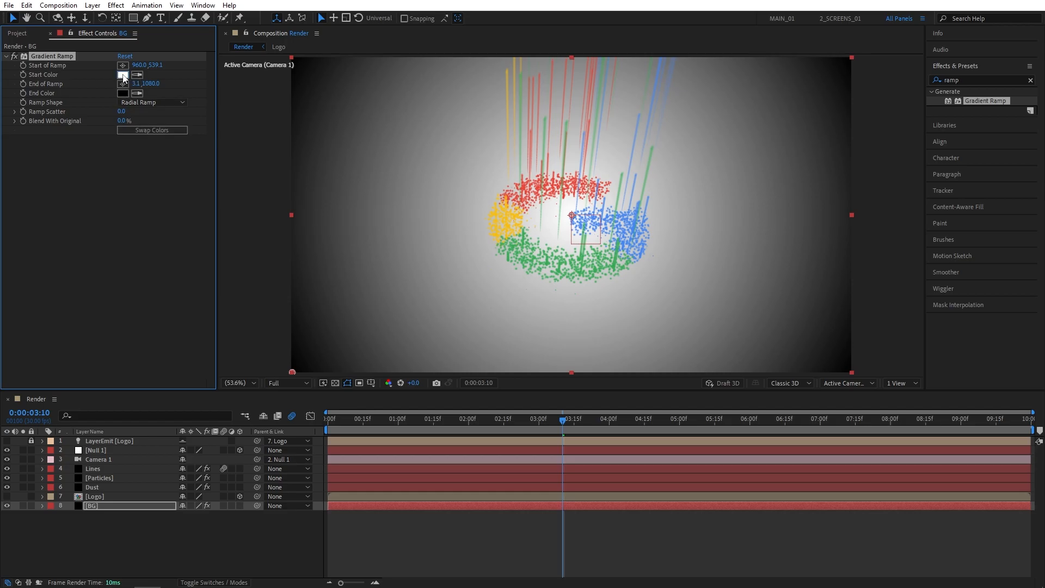
click(122, 74)
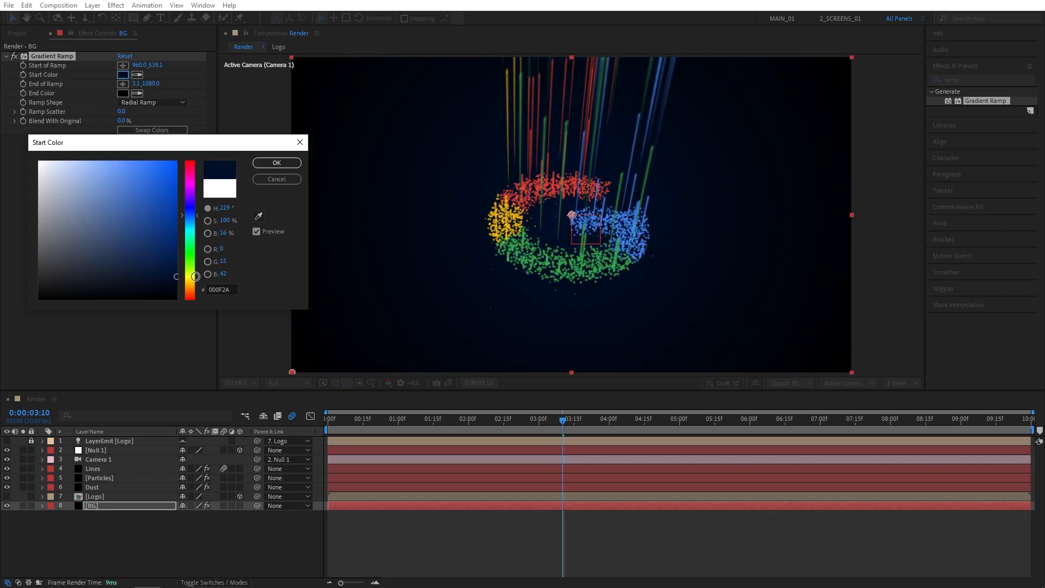
click(276, 162)
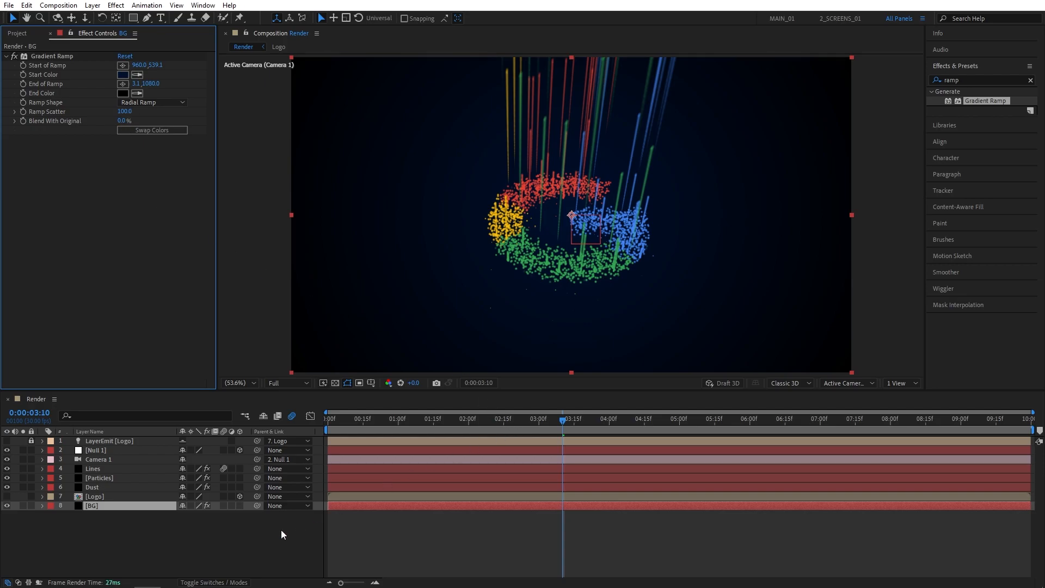
Add a new adjustment layer and apply the Glow and Noise effects to it
click(92, 5)
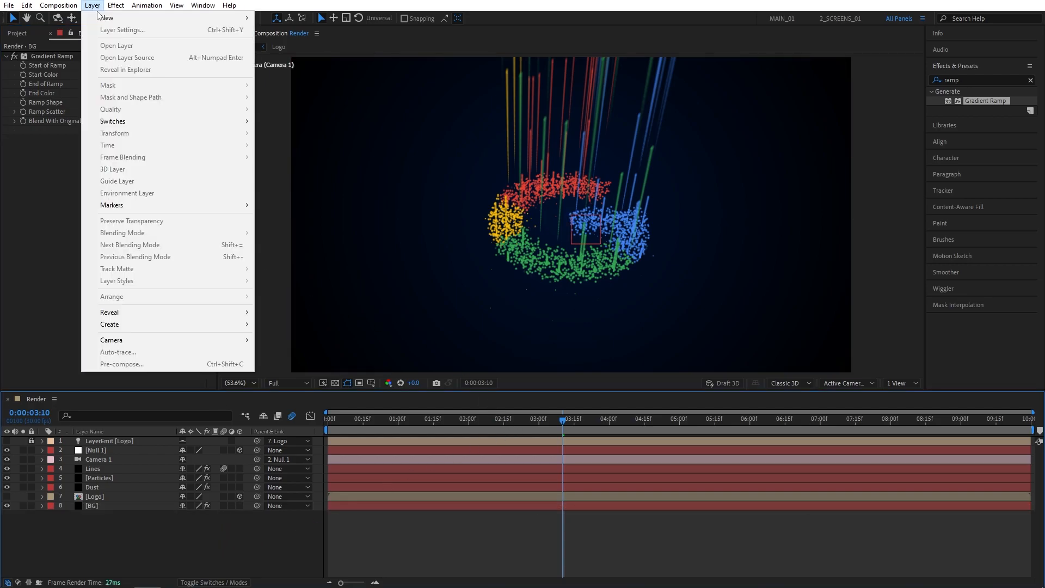
click(294, 89)
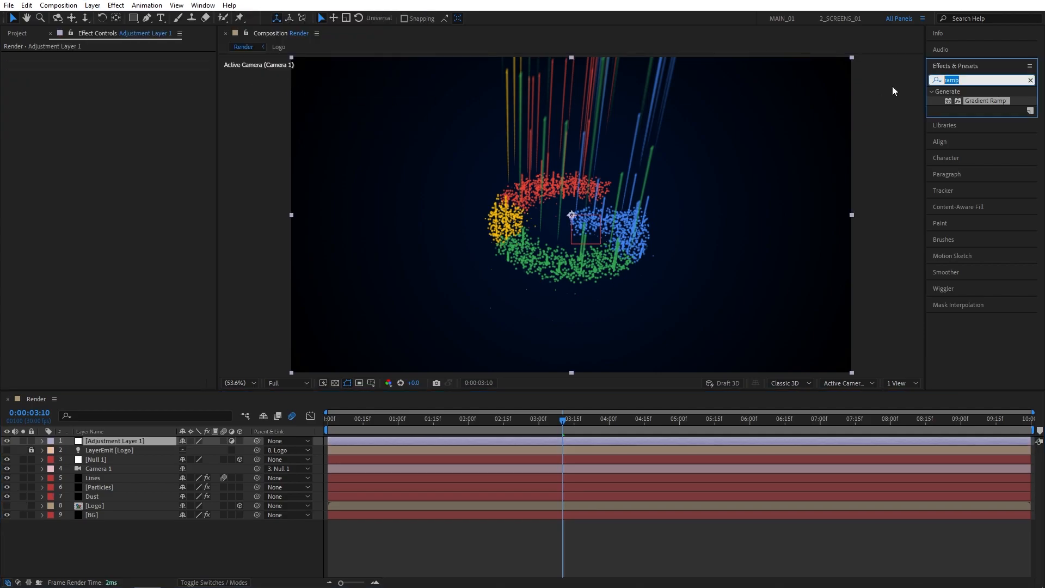
text(glow)
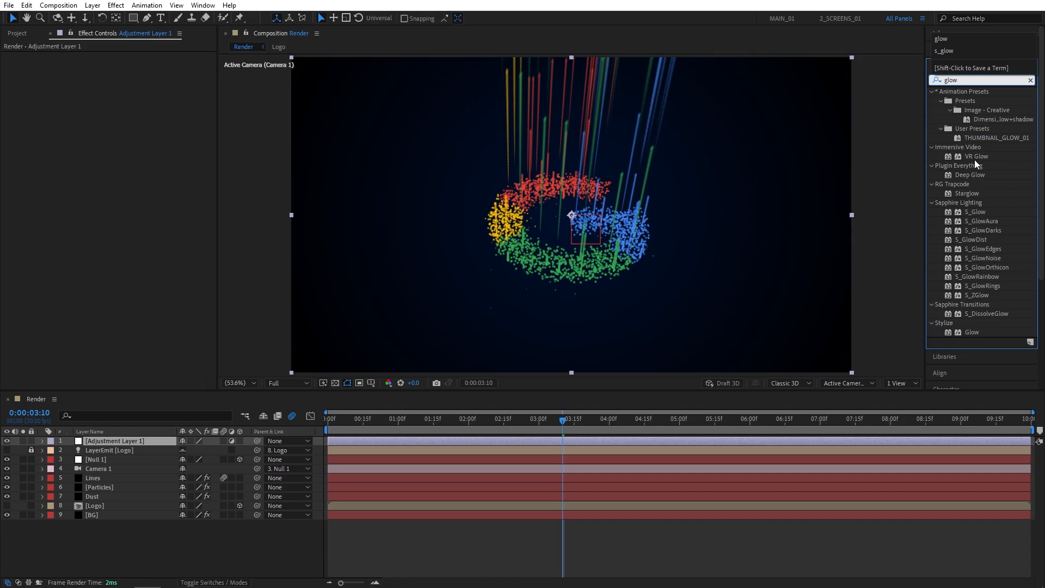
double_click(971, 332)
text(noise)
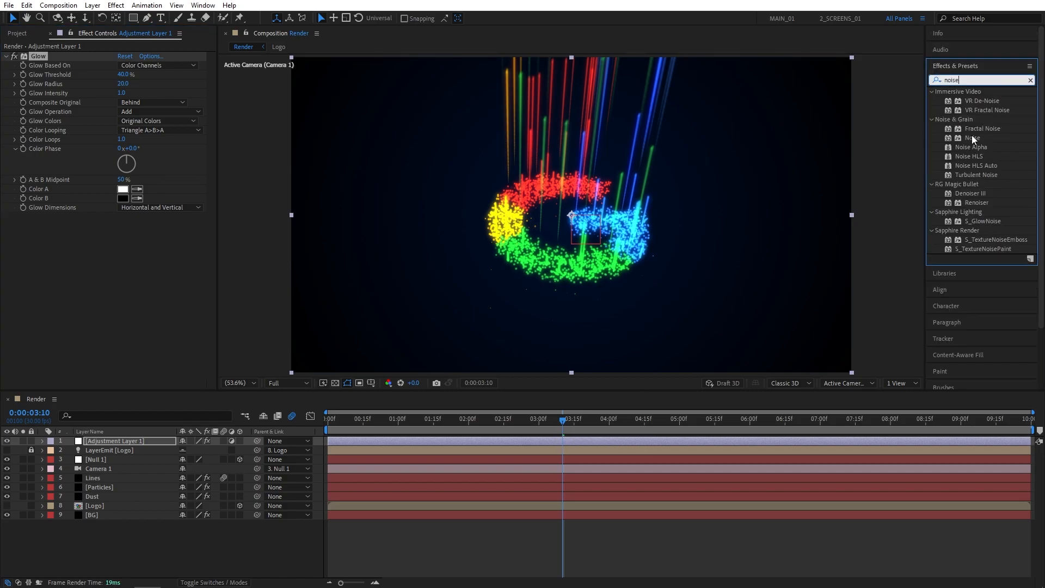
double_click(974, 138)
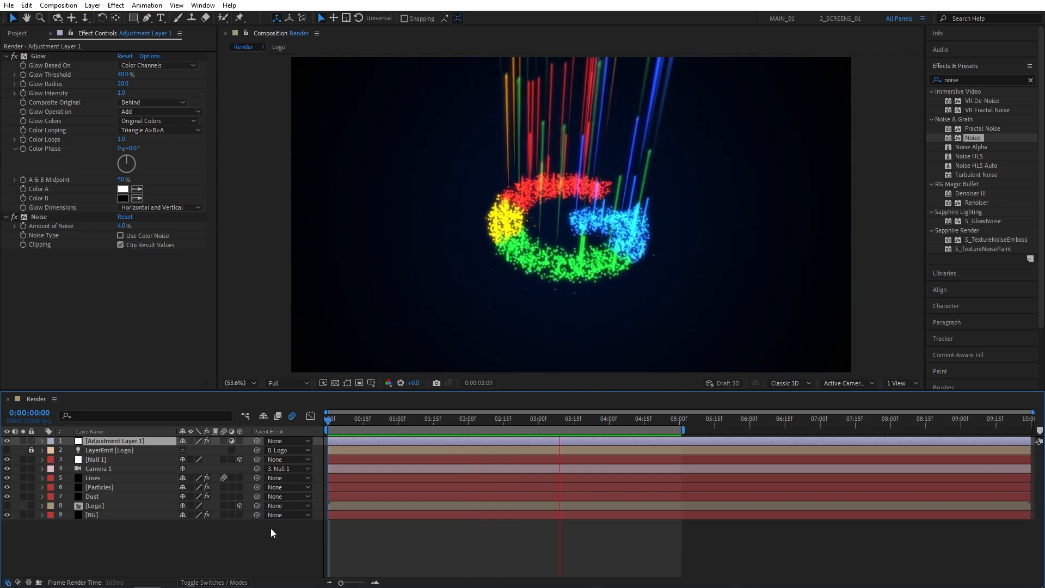
Preview the animation, stop around 4 seconds, and open the Logo composition
click(346, 419)
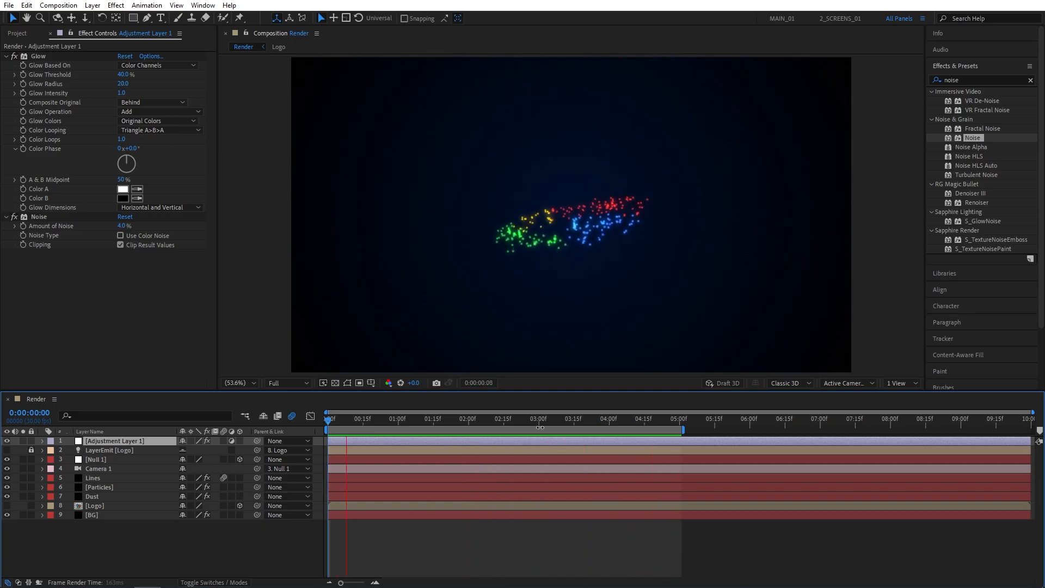
click(616, 418)
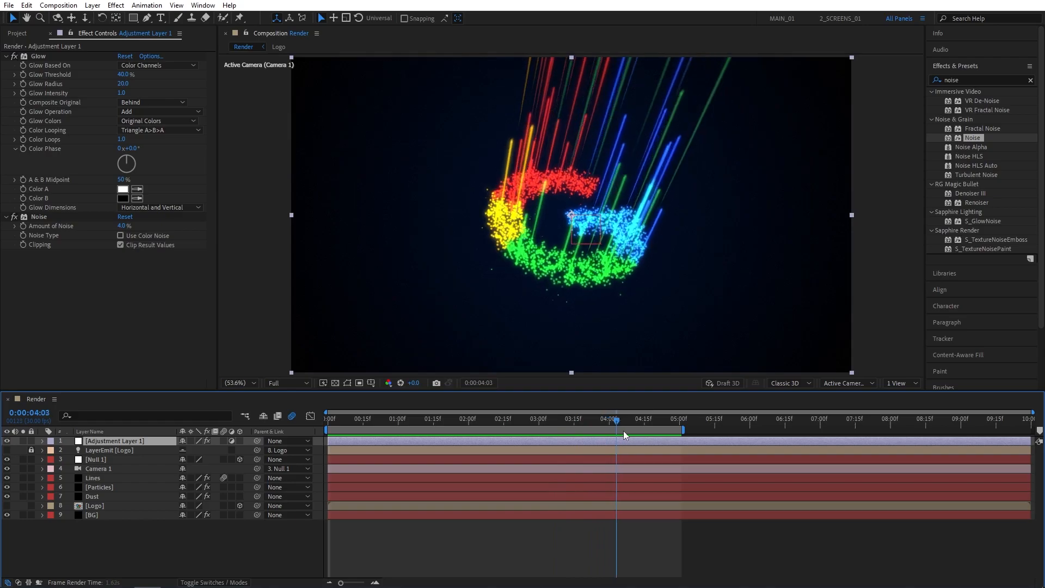
click(626, 418)
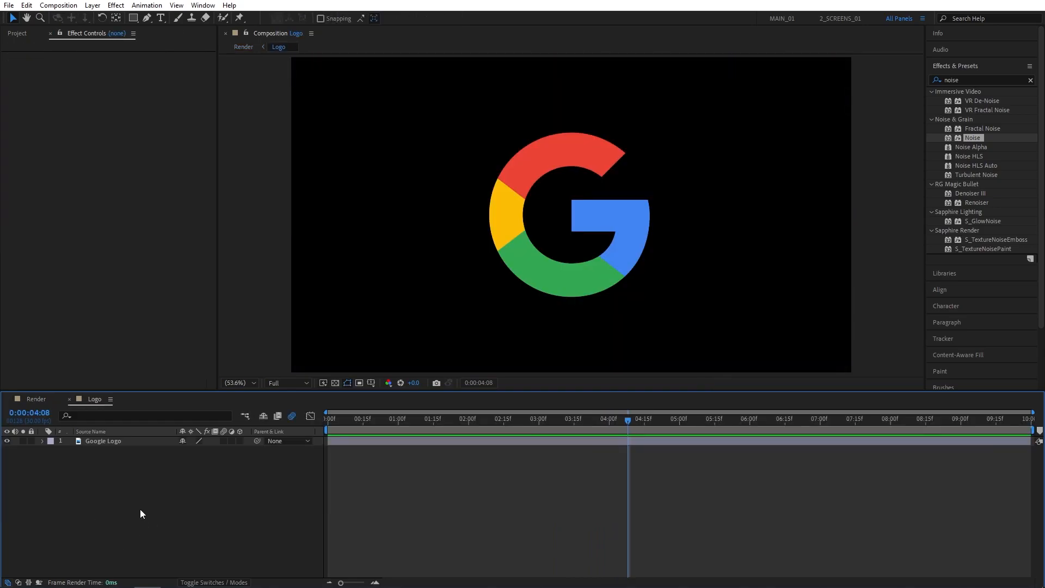
Drag snapchat-logo-png-0.png from the Project panel into the Logo composition
click(18, 33)
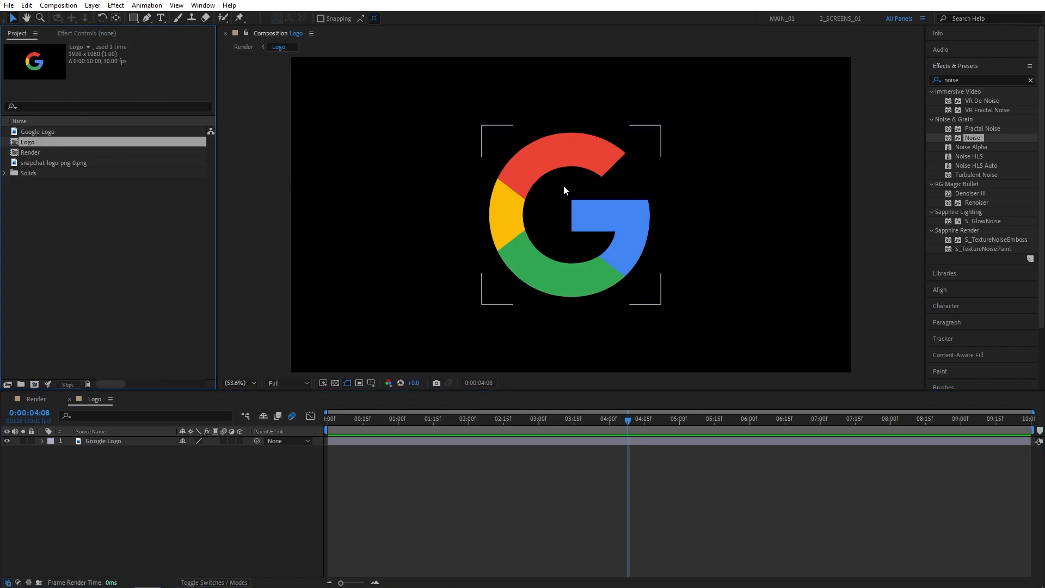
click(53, 162)
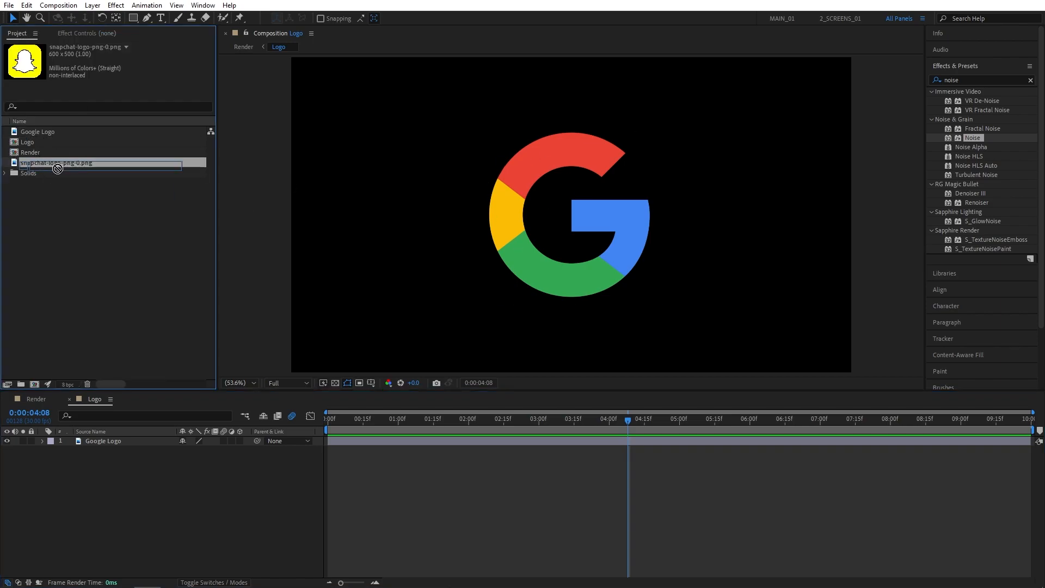
drag(57, 163, 571, 214)
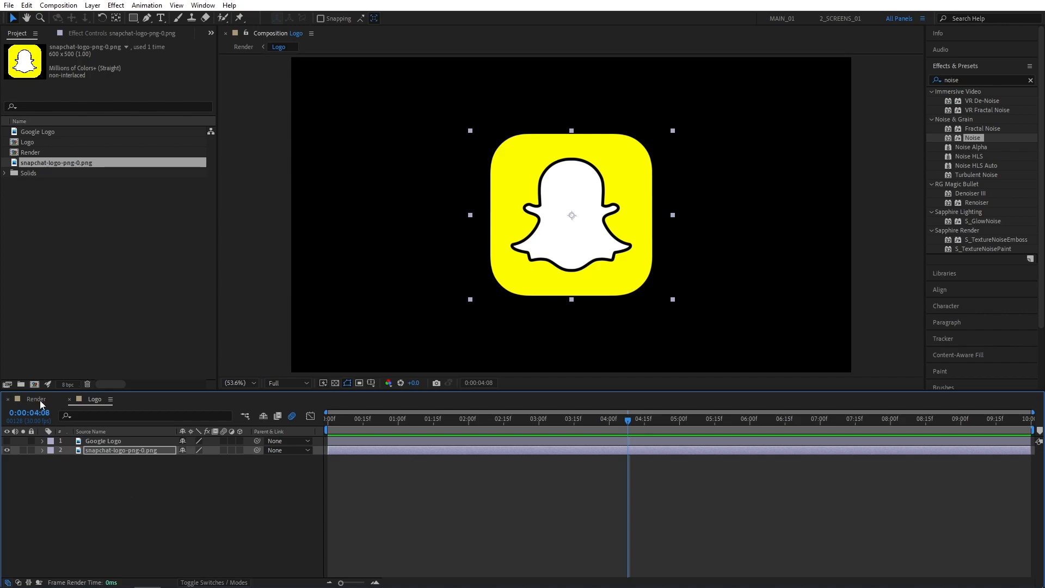
Return to the Render composition and scrub the timeline to preview the Snapchat particle logo
click(36, 399)
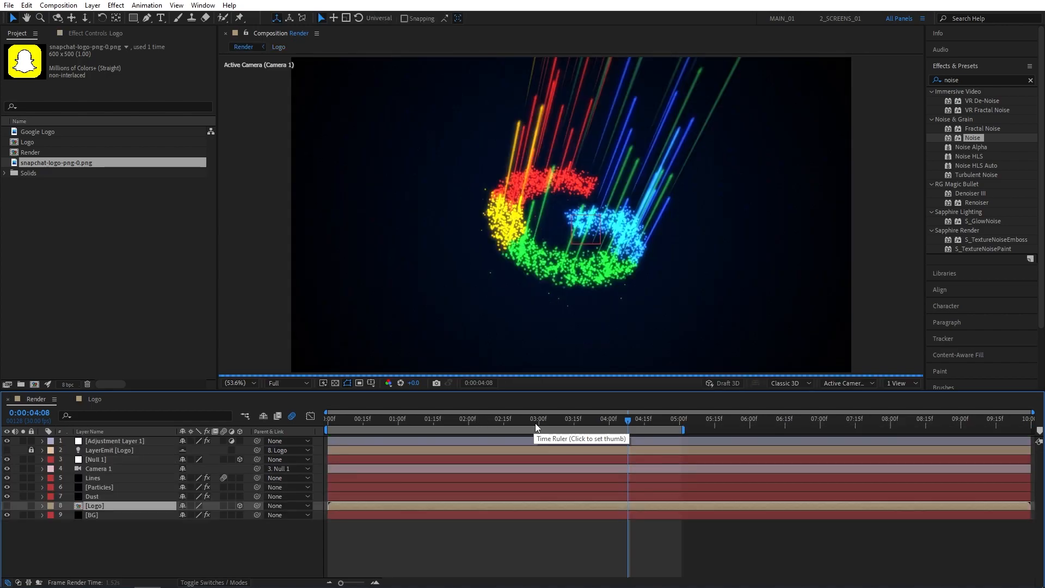
click(508, 419)
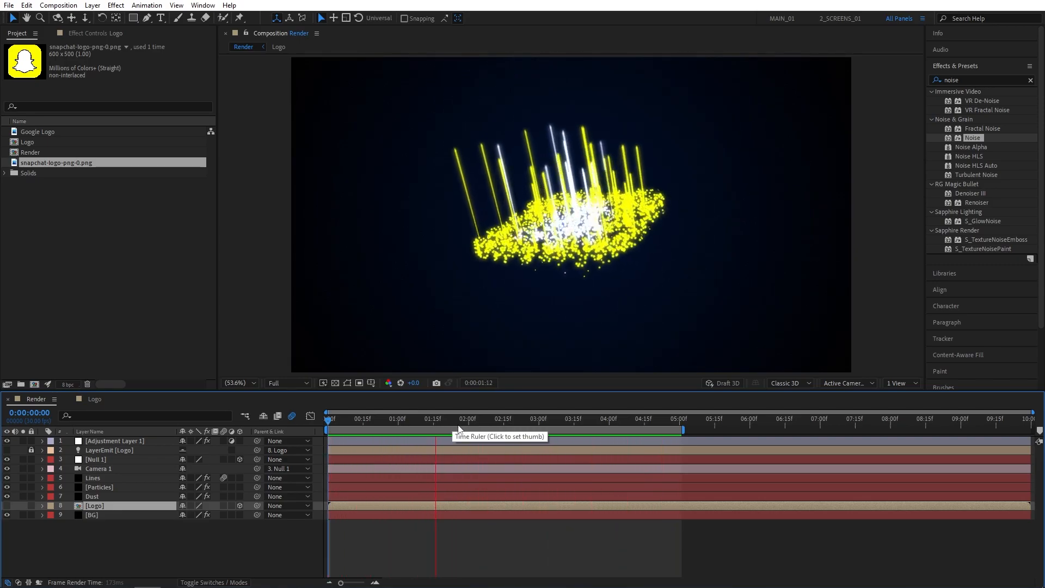
click(579, 419)
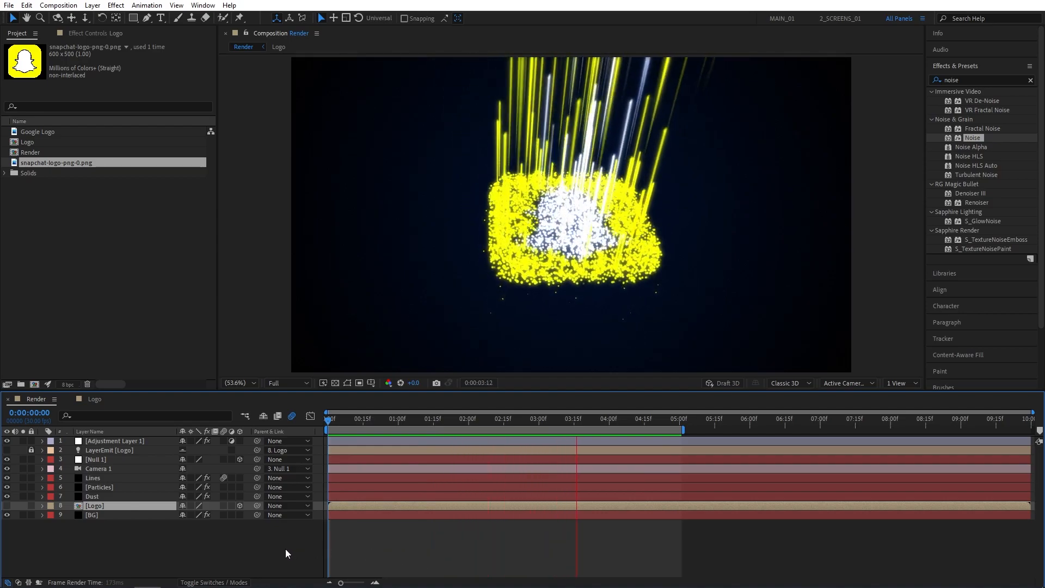
click(363, 418)
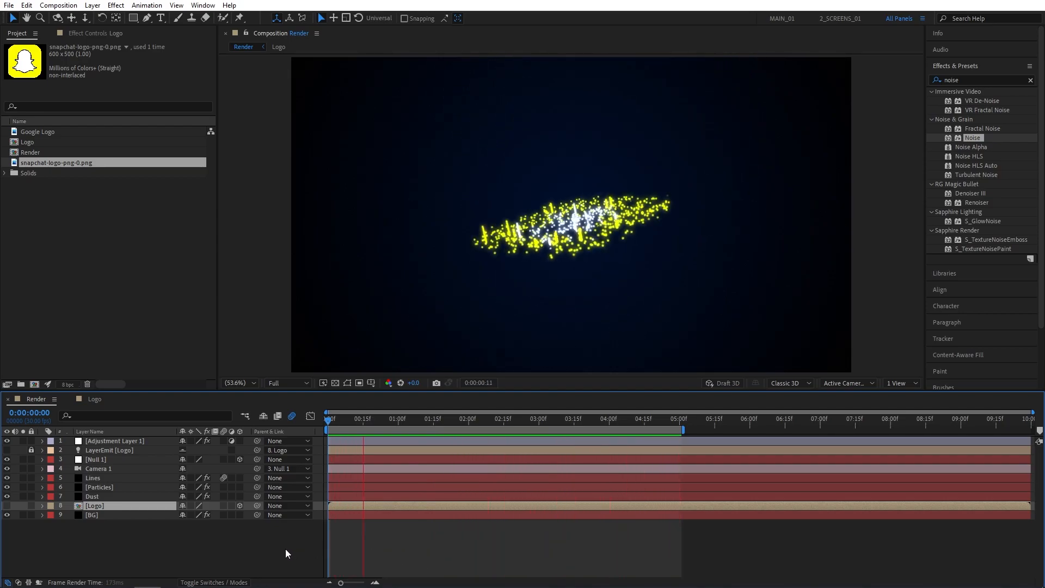